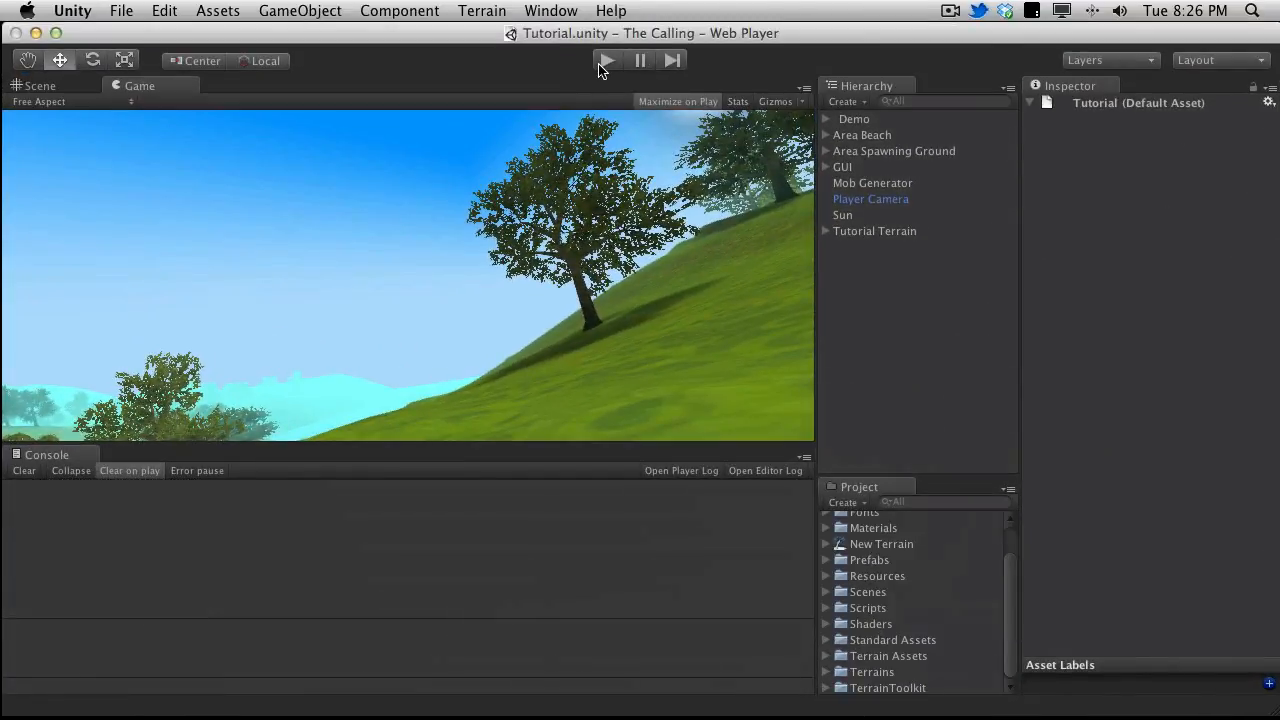
Test-run the scene, then browse Resources > Mobs to reach the DungeonGuardian prefab
left_click(607, 60)
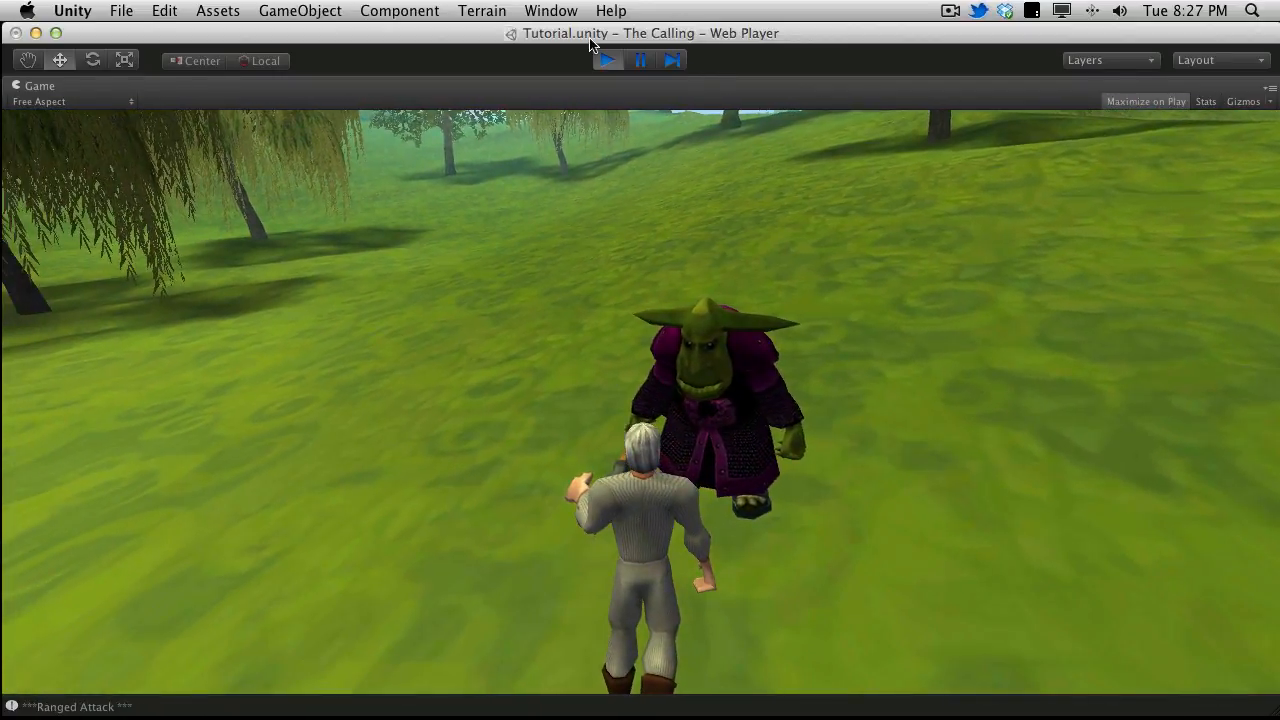
left_click(606, 60)
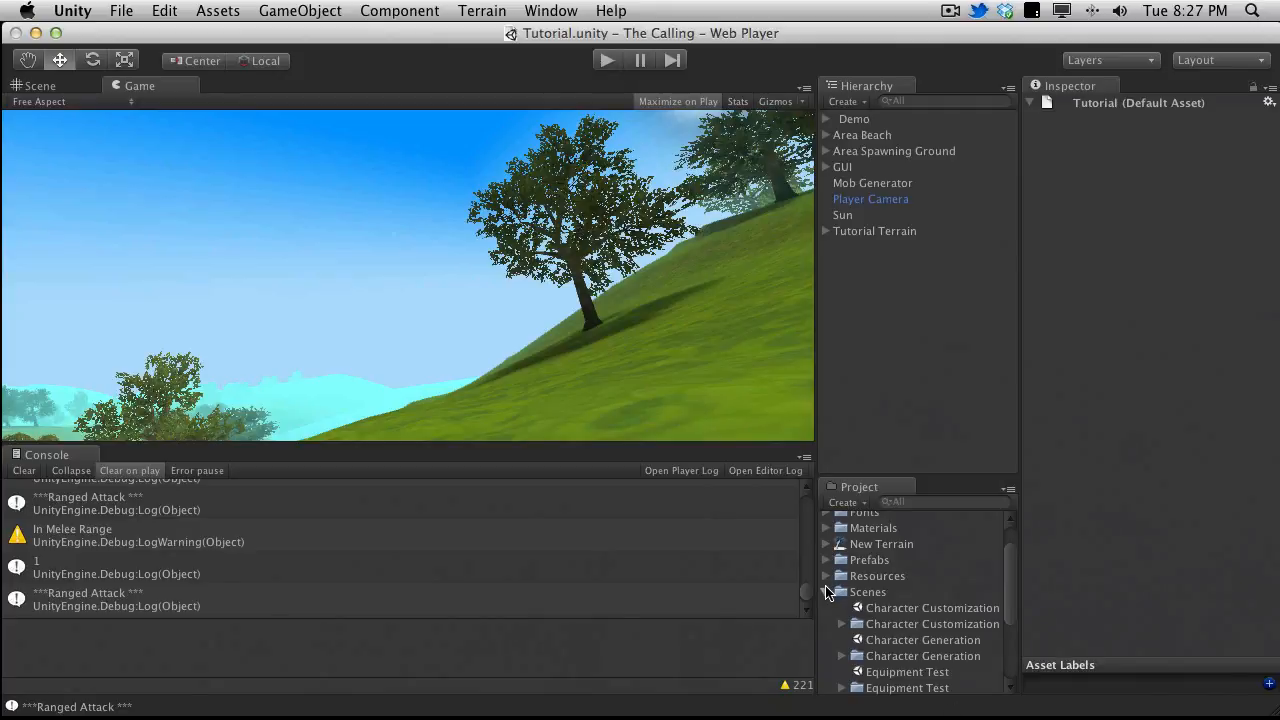
left_click(827, 591)
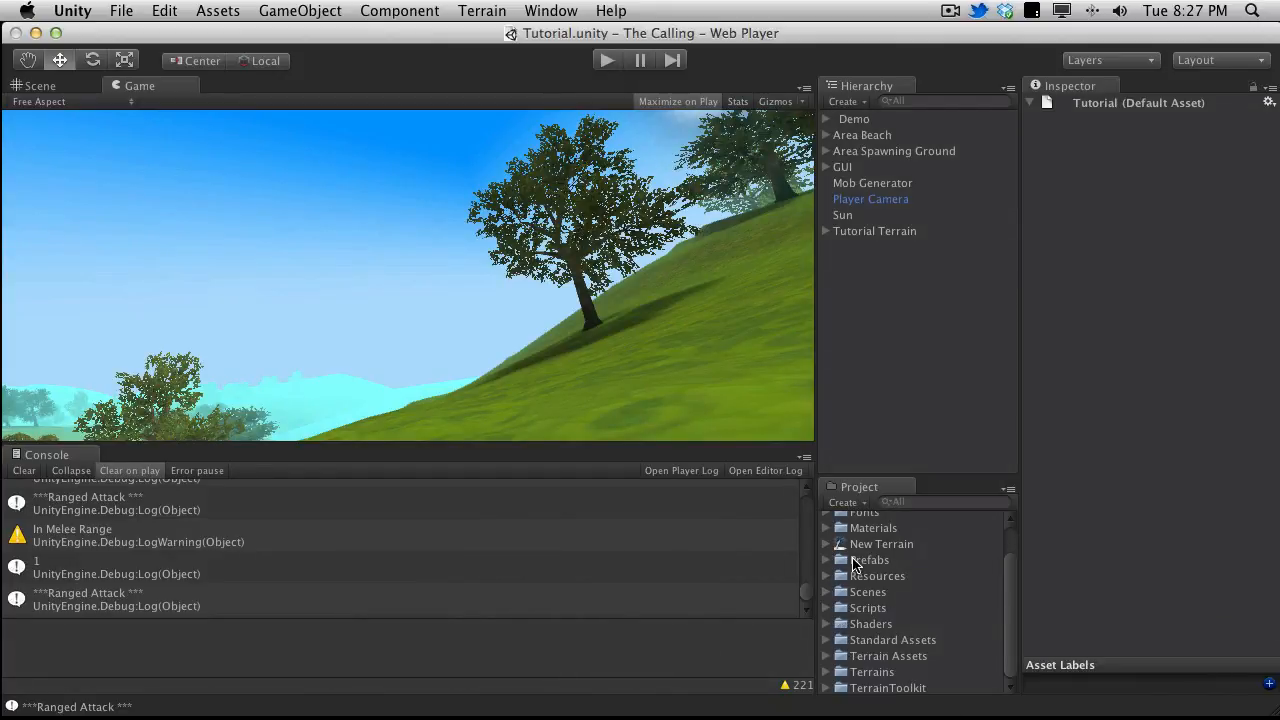
mouse_move(838, 583)
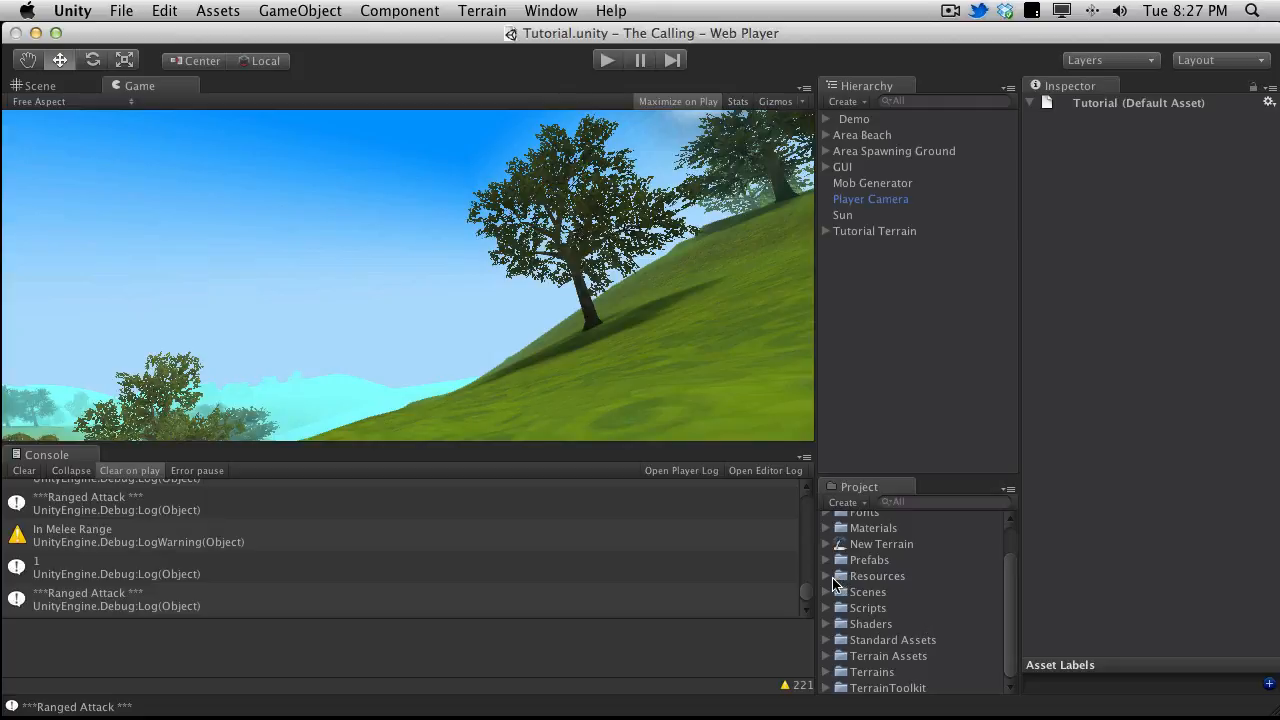
left_click(827, 575)
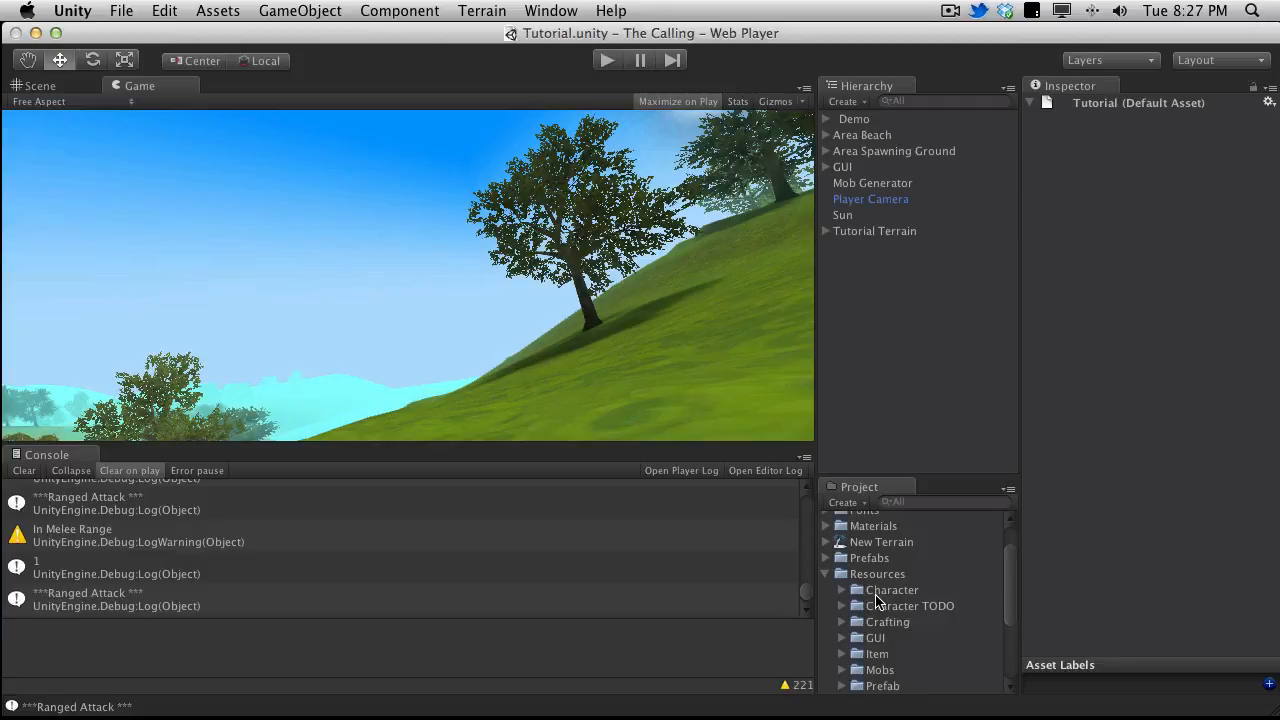
scroll("down", 3)
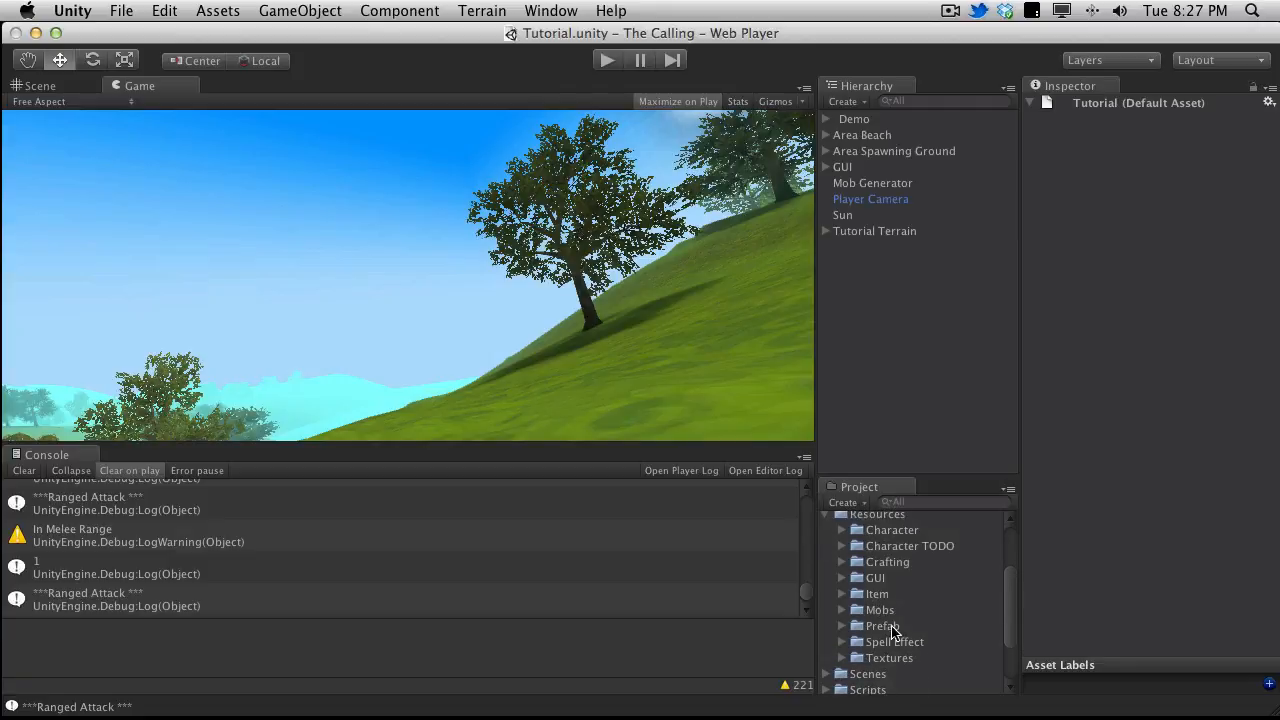
mouse_move(843, 565)
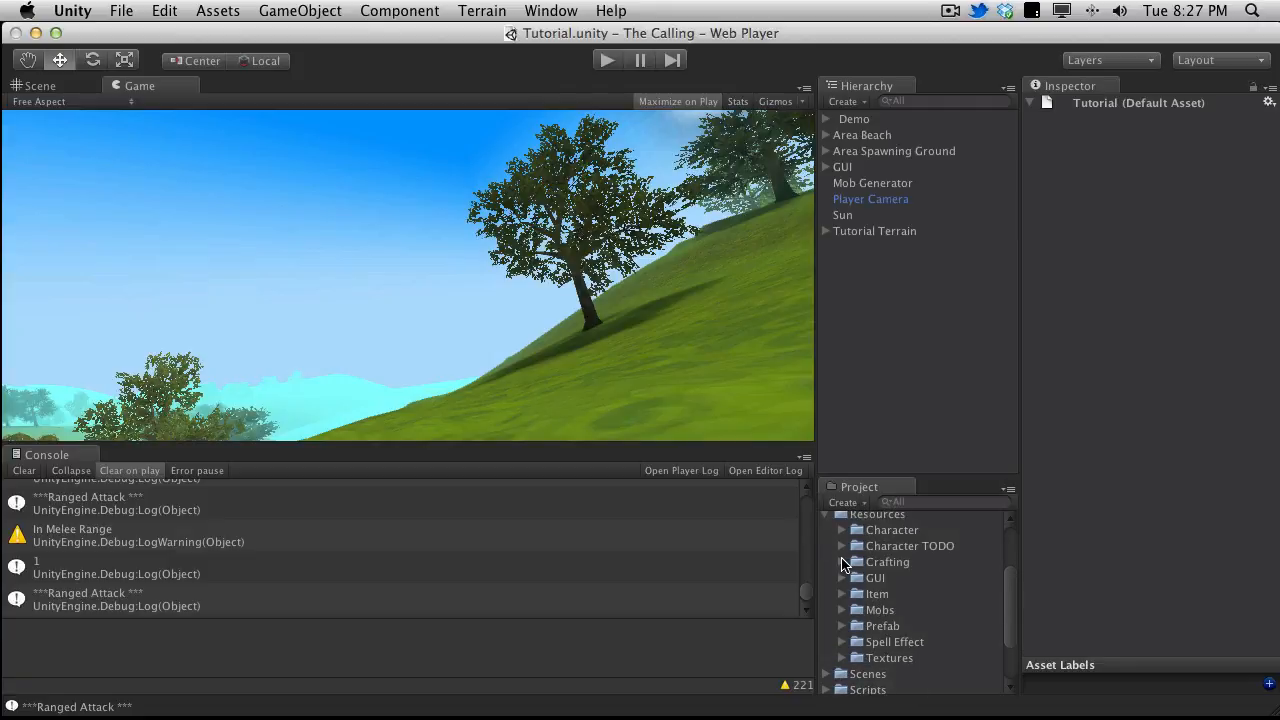
mouse_move(847, 645)
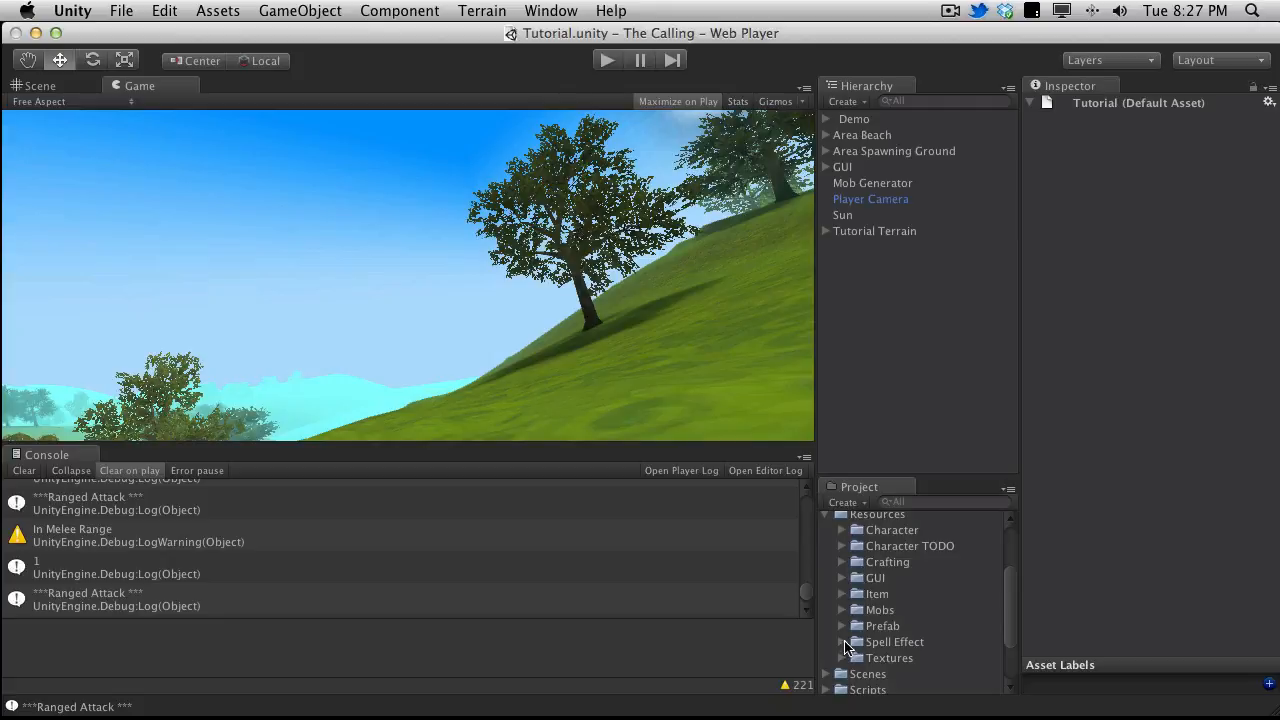
mouse_move(843, 617)
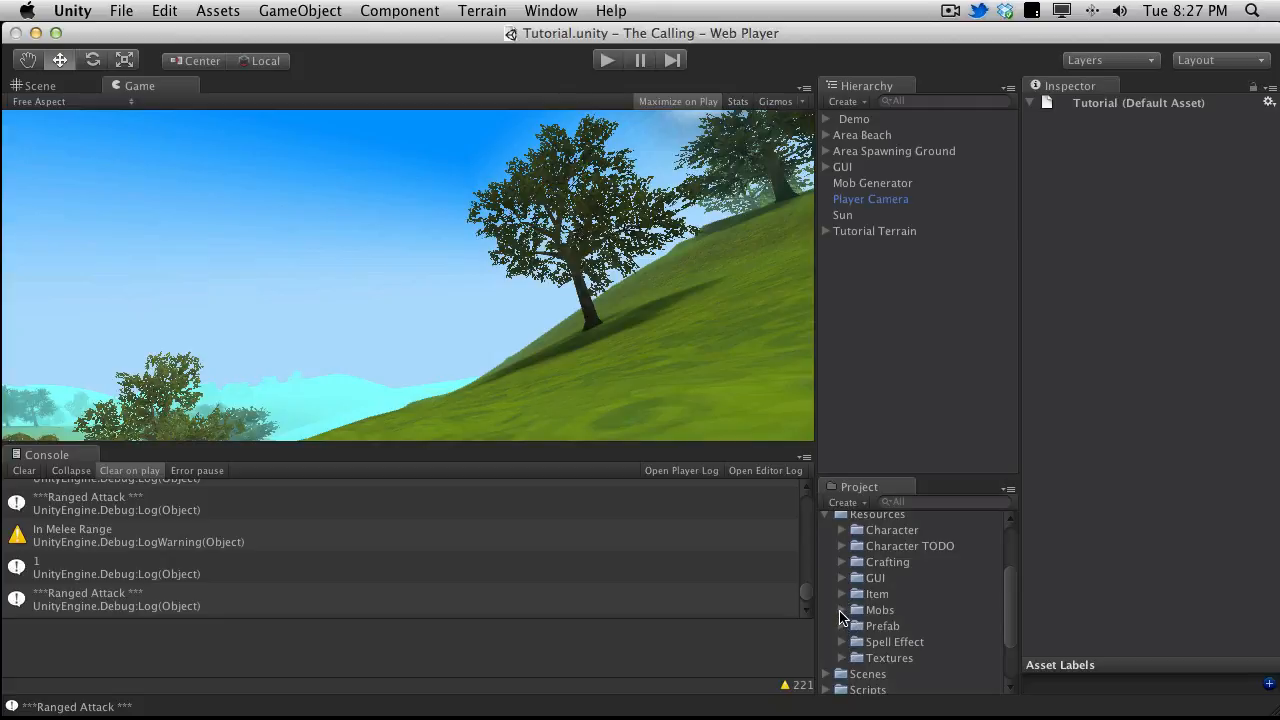
left_click(843, 610)
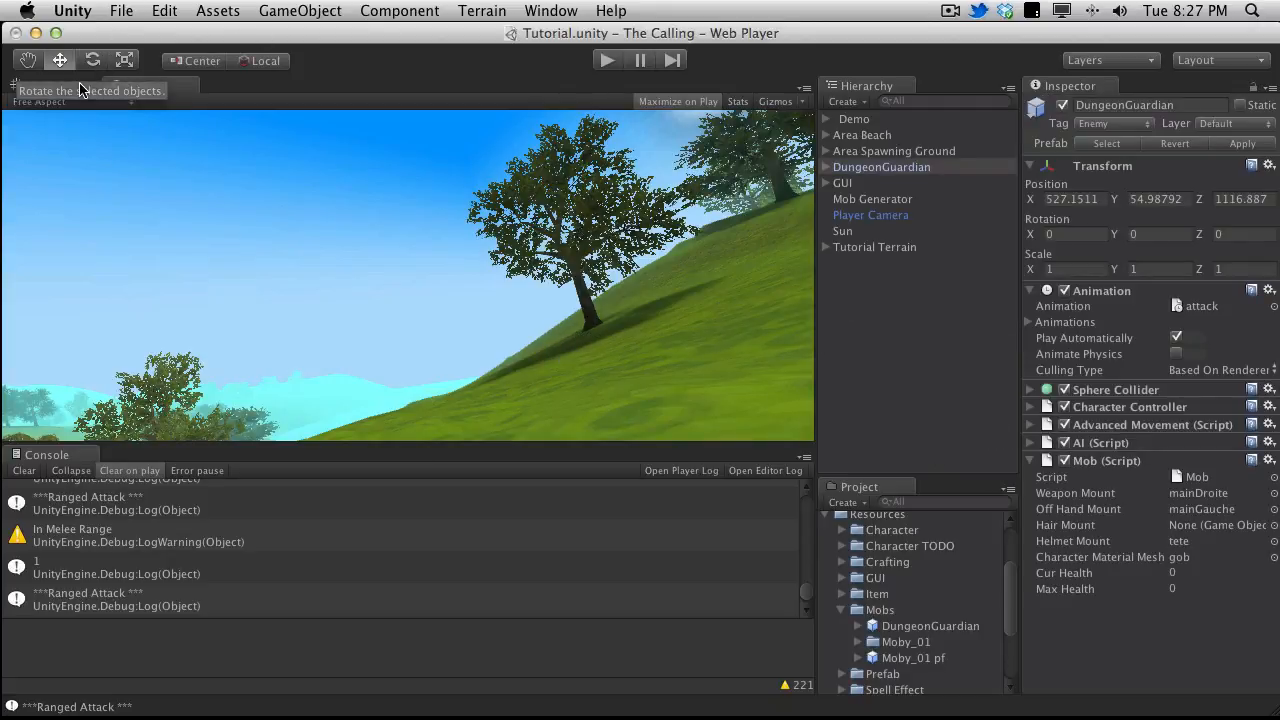
In Scene view, reset the Silifi axe's transform and select the doigtsDroite bone
left_click(40, 85)
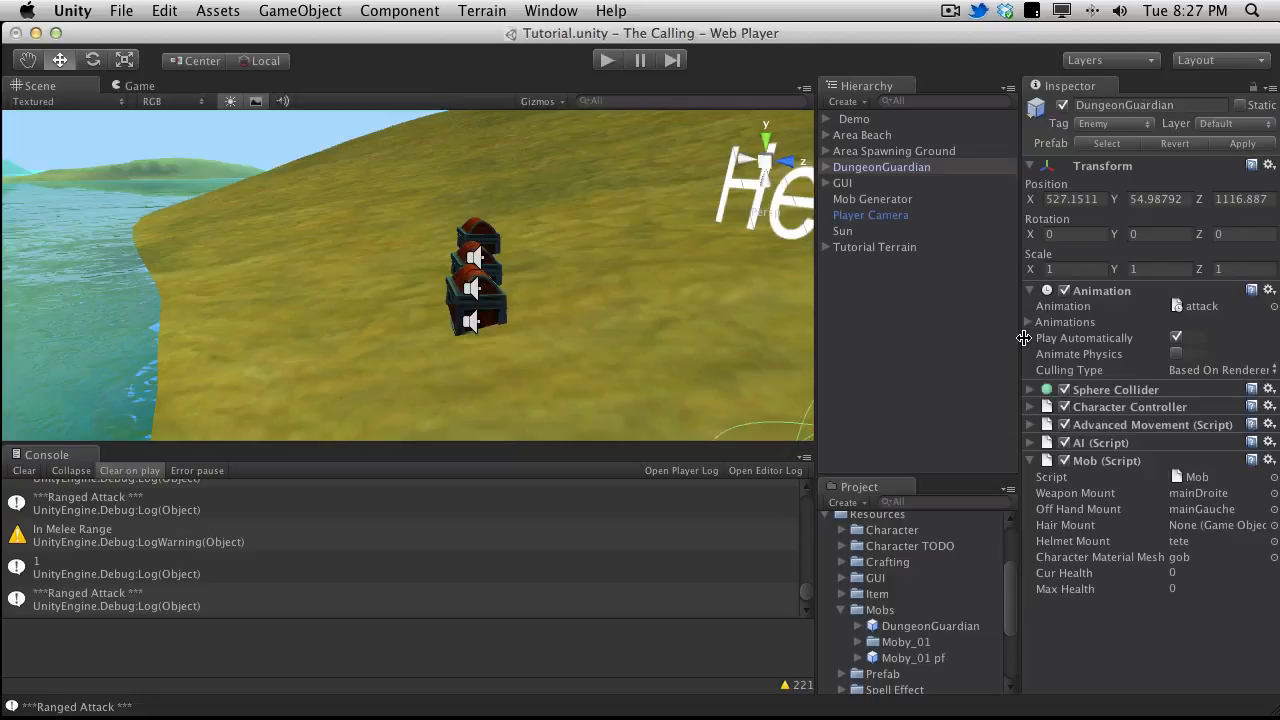
left_click(865, 186)
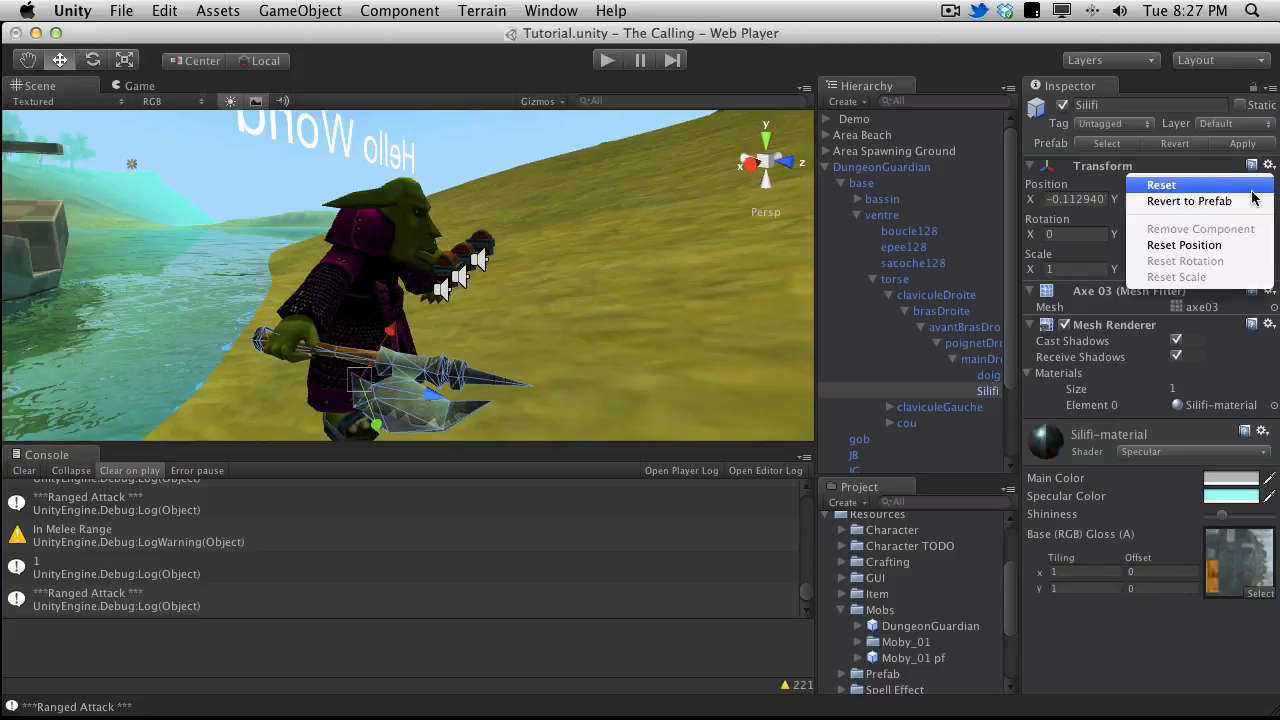
left_click(1161, 185)
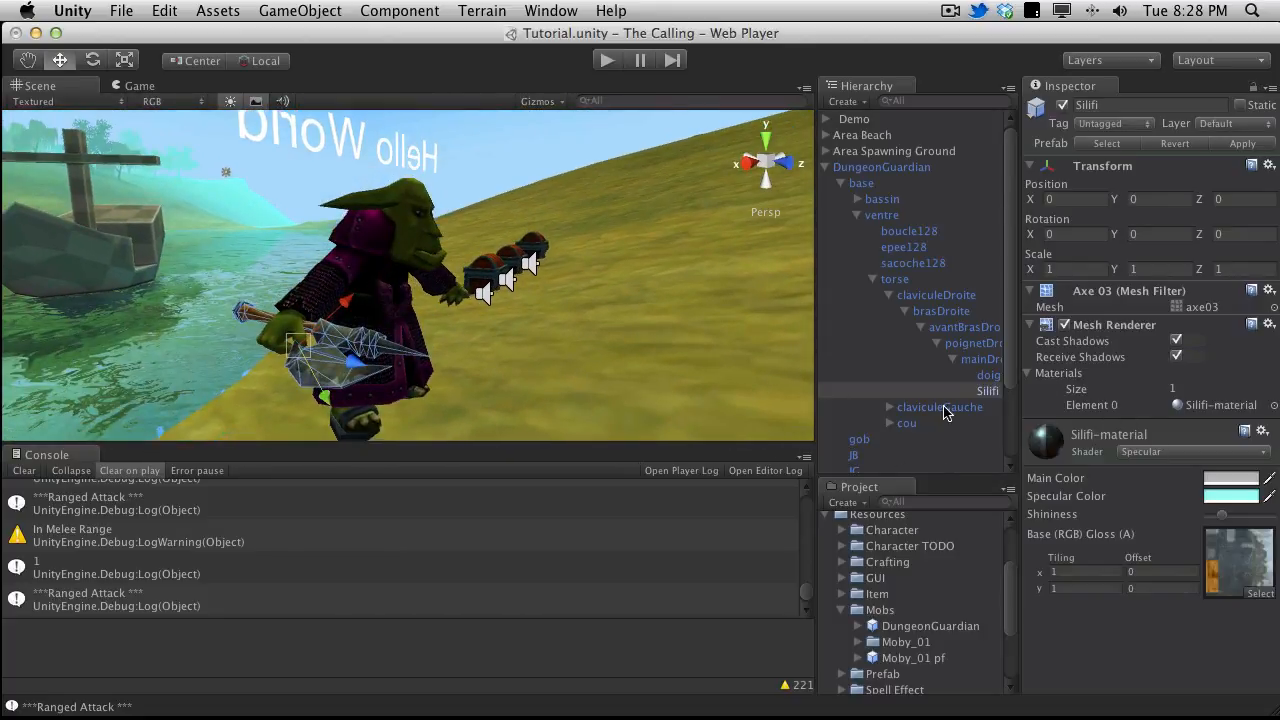
left_click(988, 374)
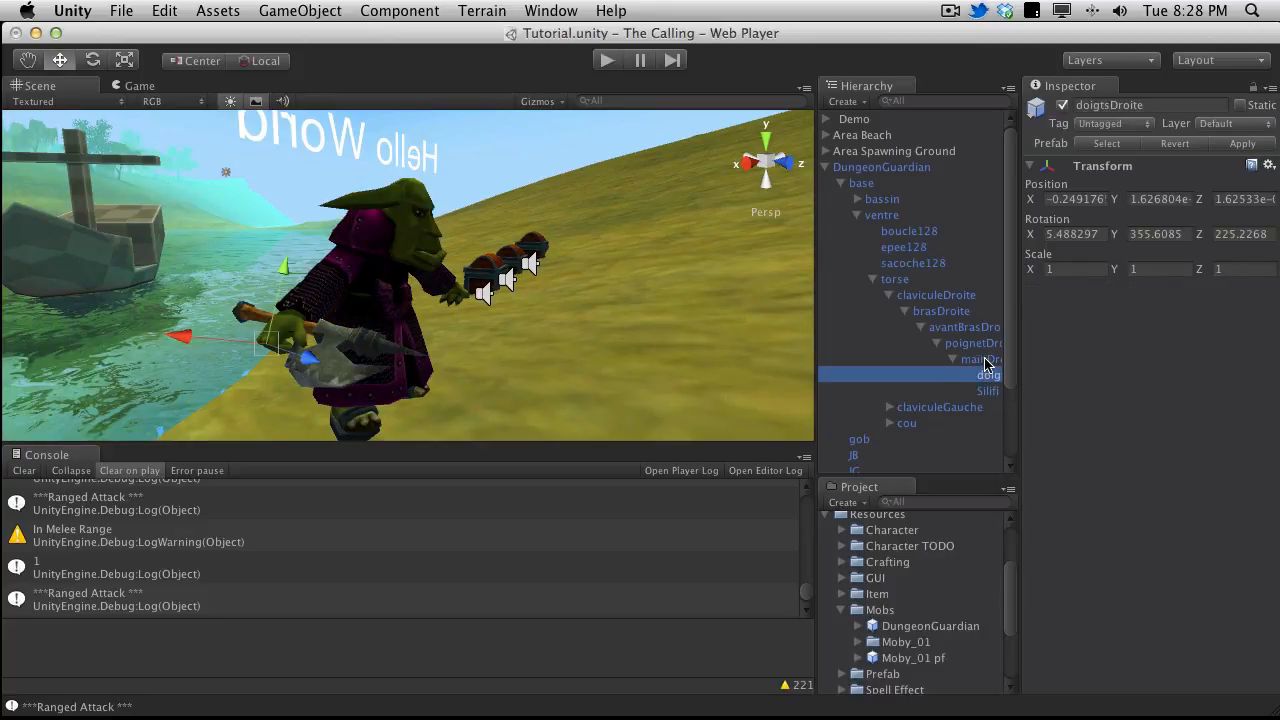
Create an empty 'Weapon Mount' under the right hand, breaking the prefab, and zero its transform
left_click(981, 358)
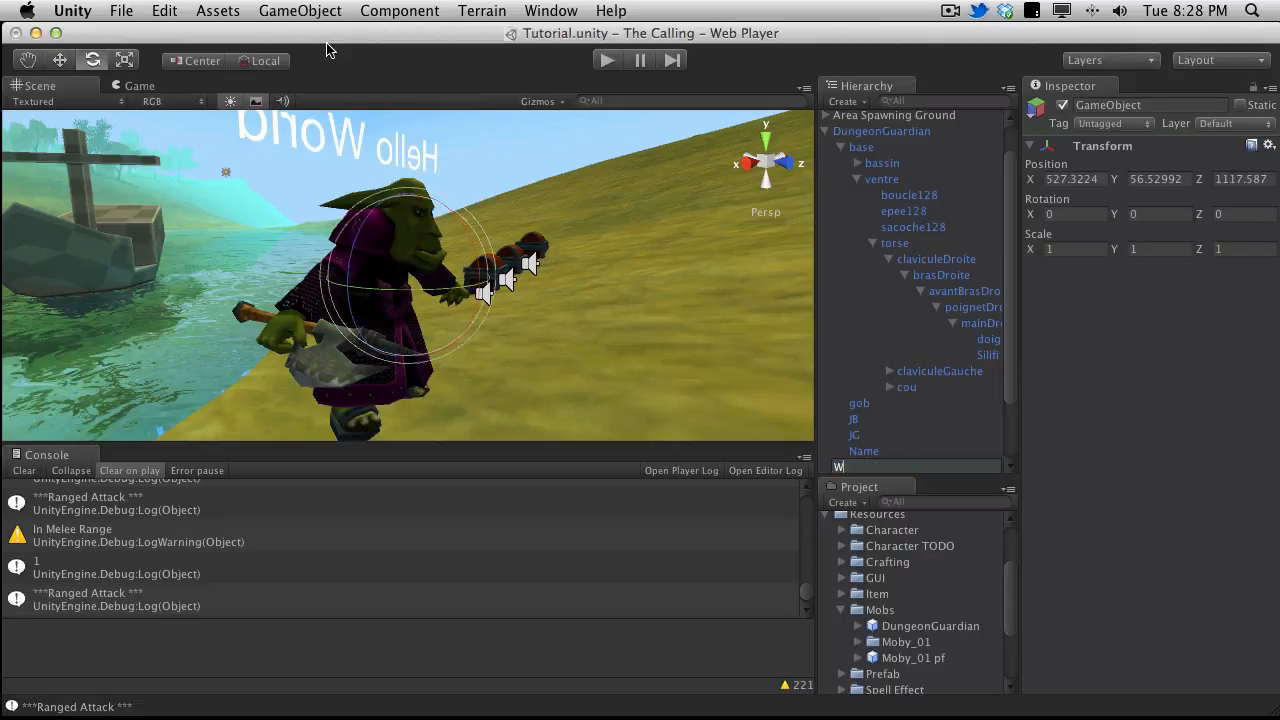
type("Weapon Mount")
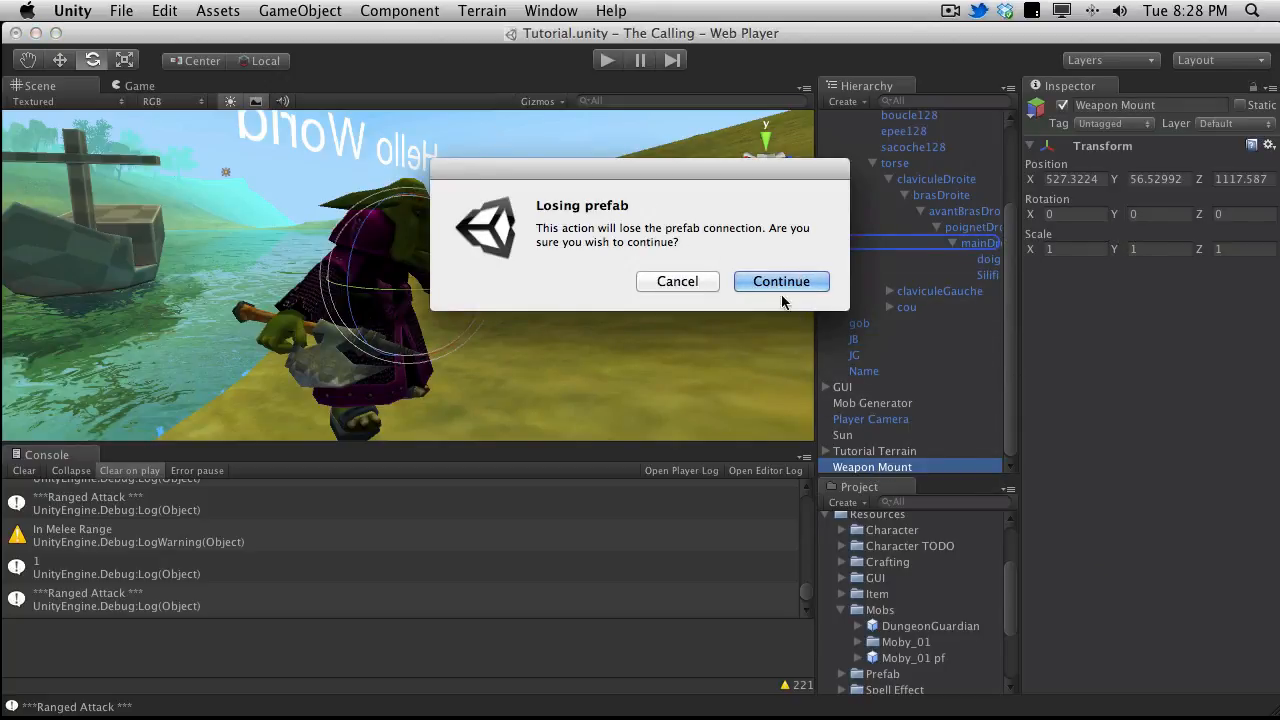
left_click(781, 281)
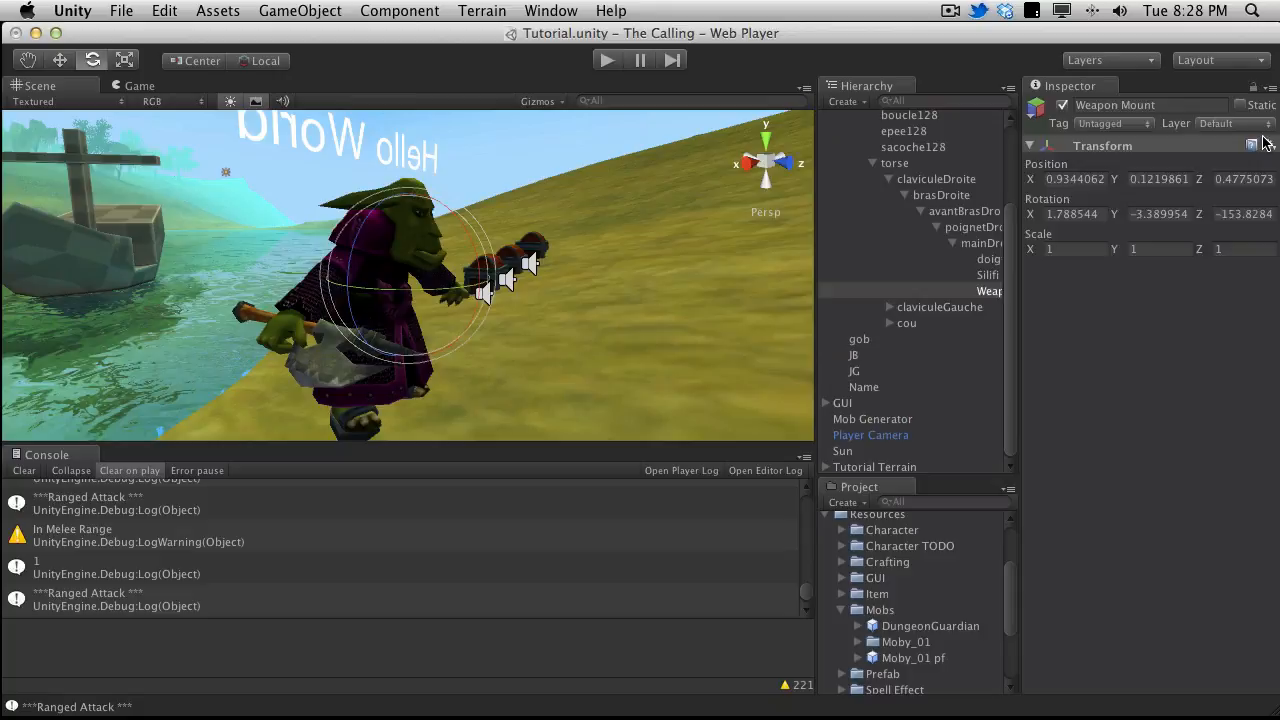
left_click(1269, 145)
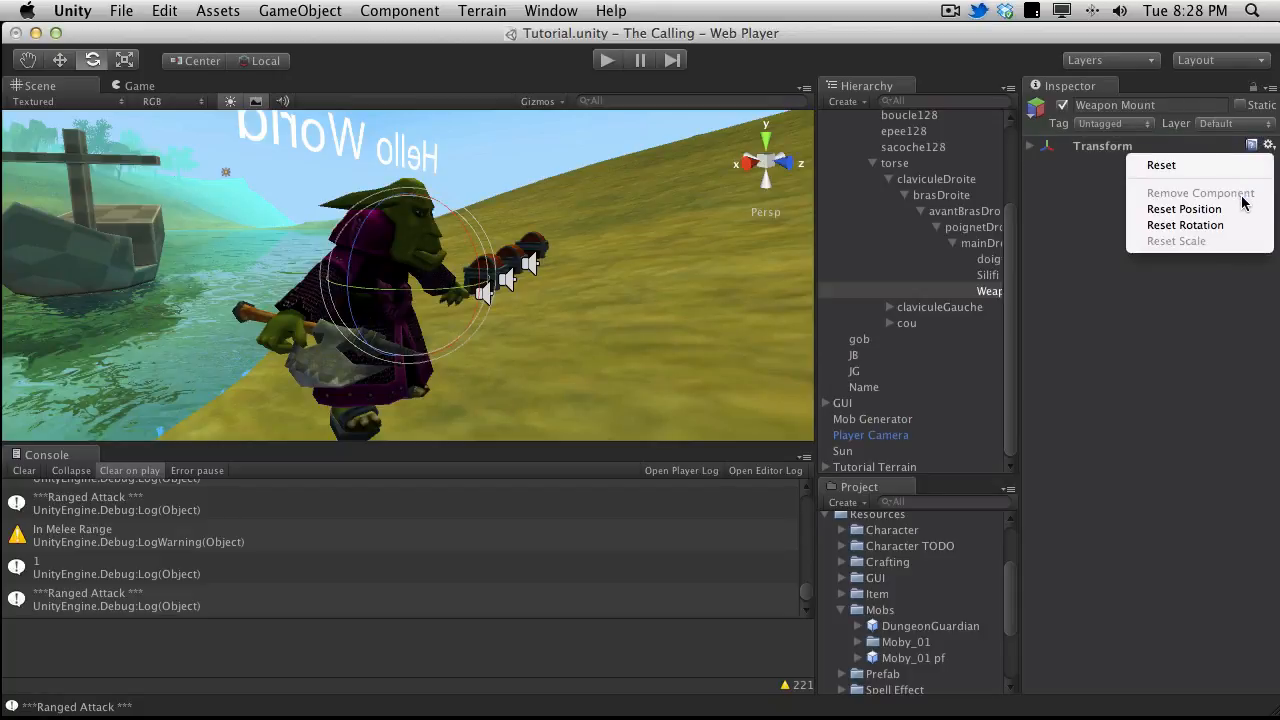
left_click(1184, 208)
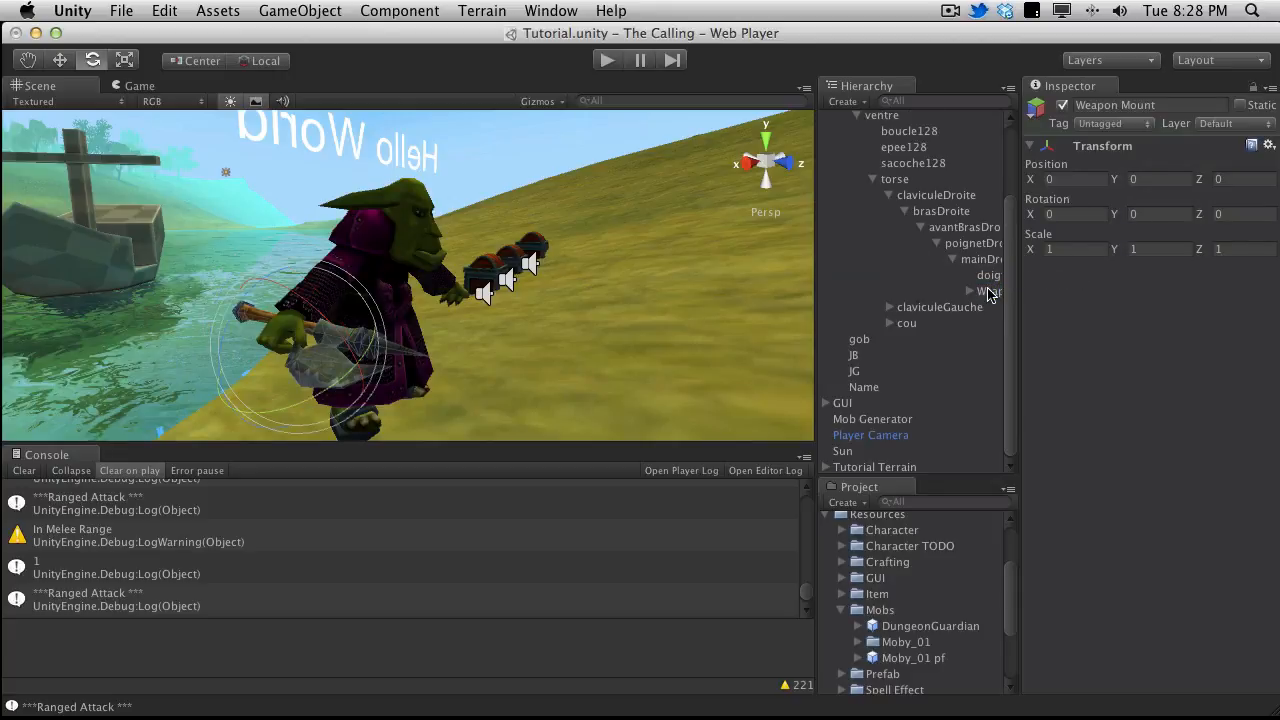
left_click(990, 291)
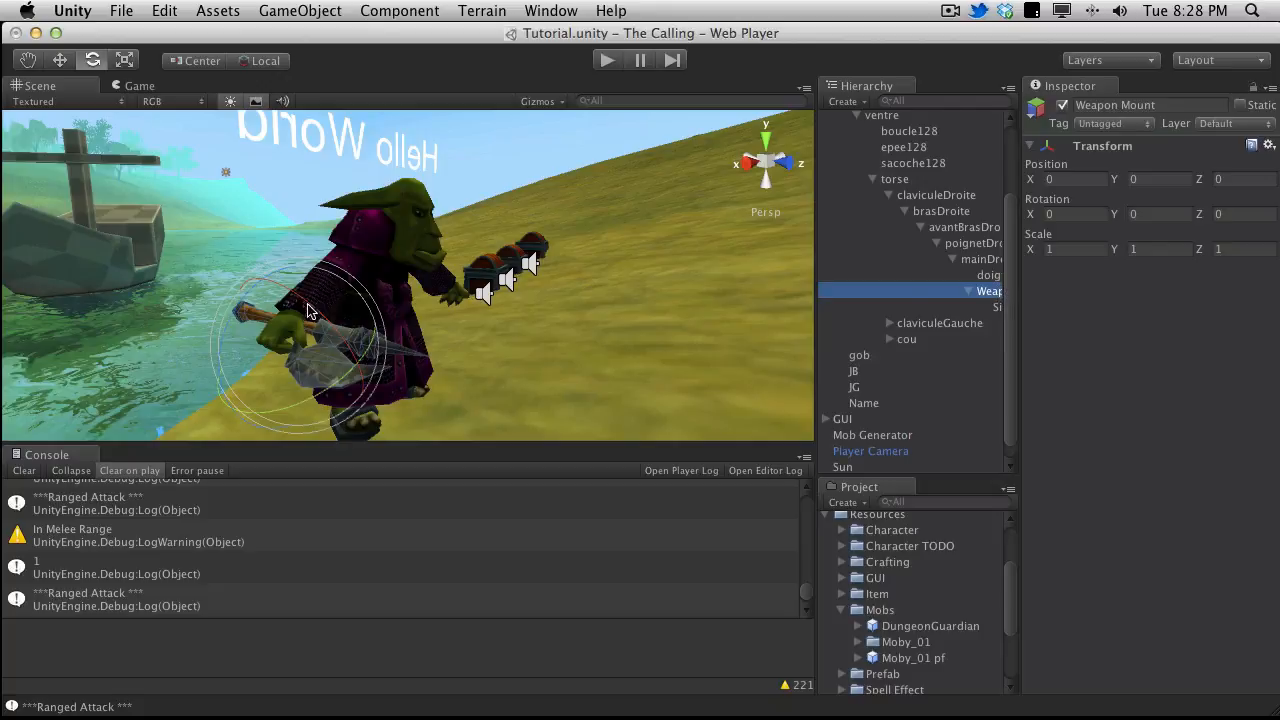
mouse_move(950, 308)
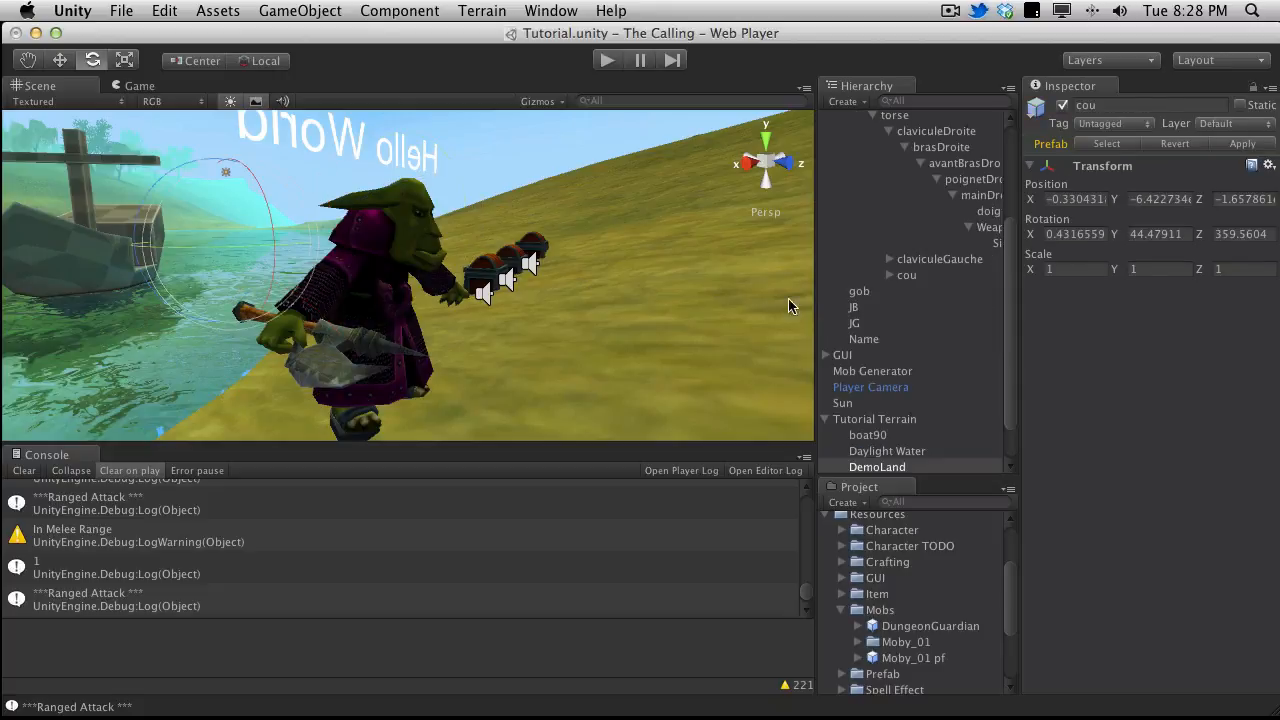
left_click(876, 467)
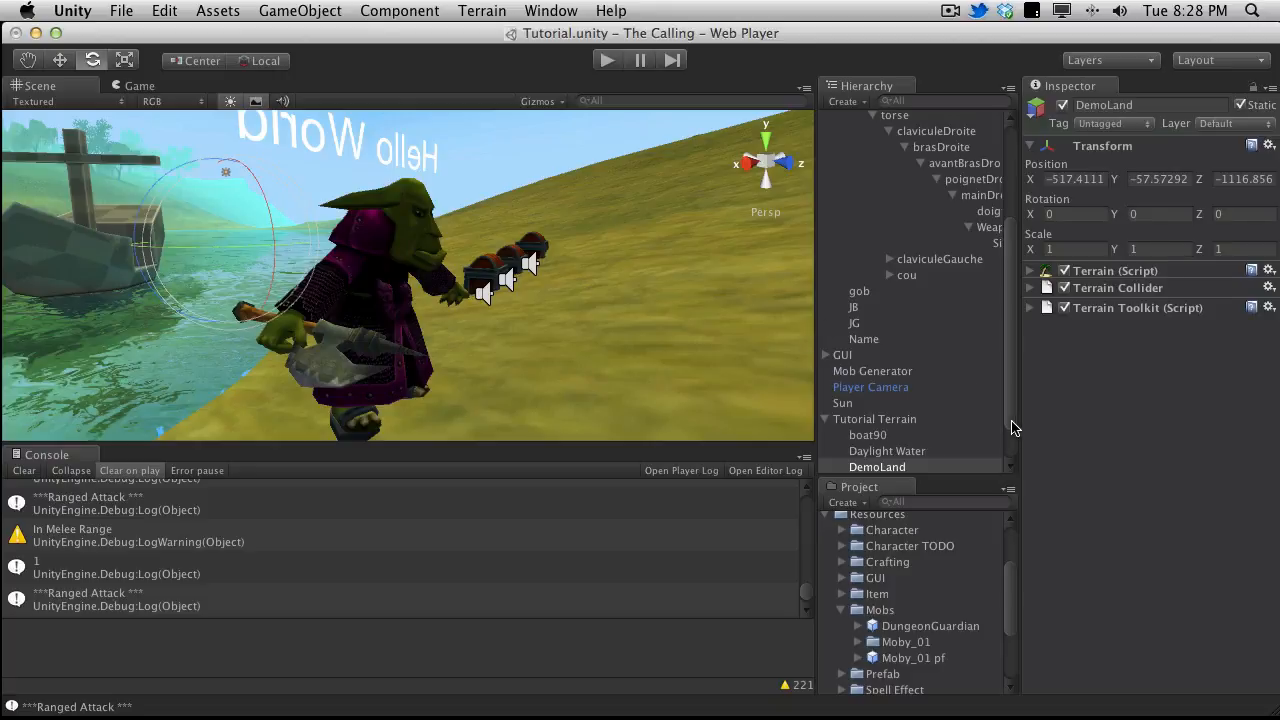
mouse_move(808, 500)
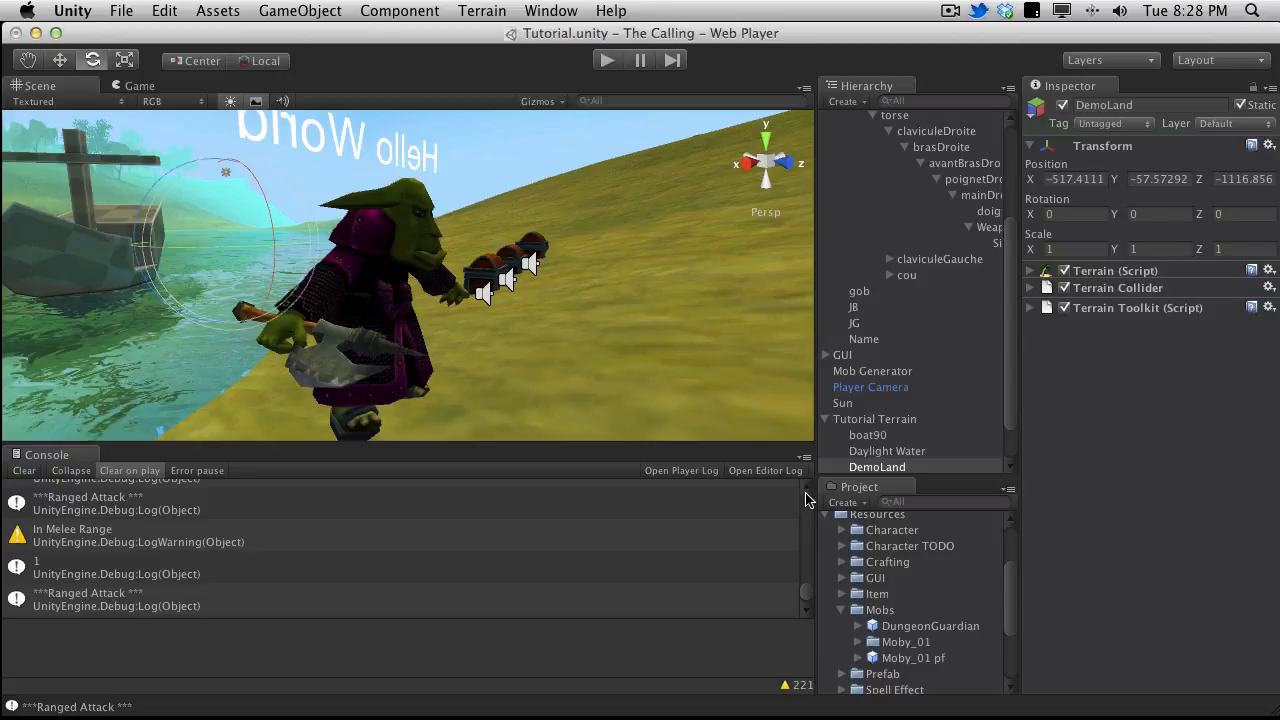
mouse_move(818, 148)
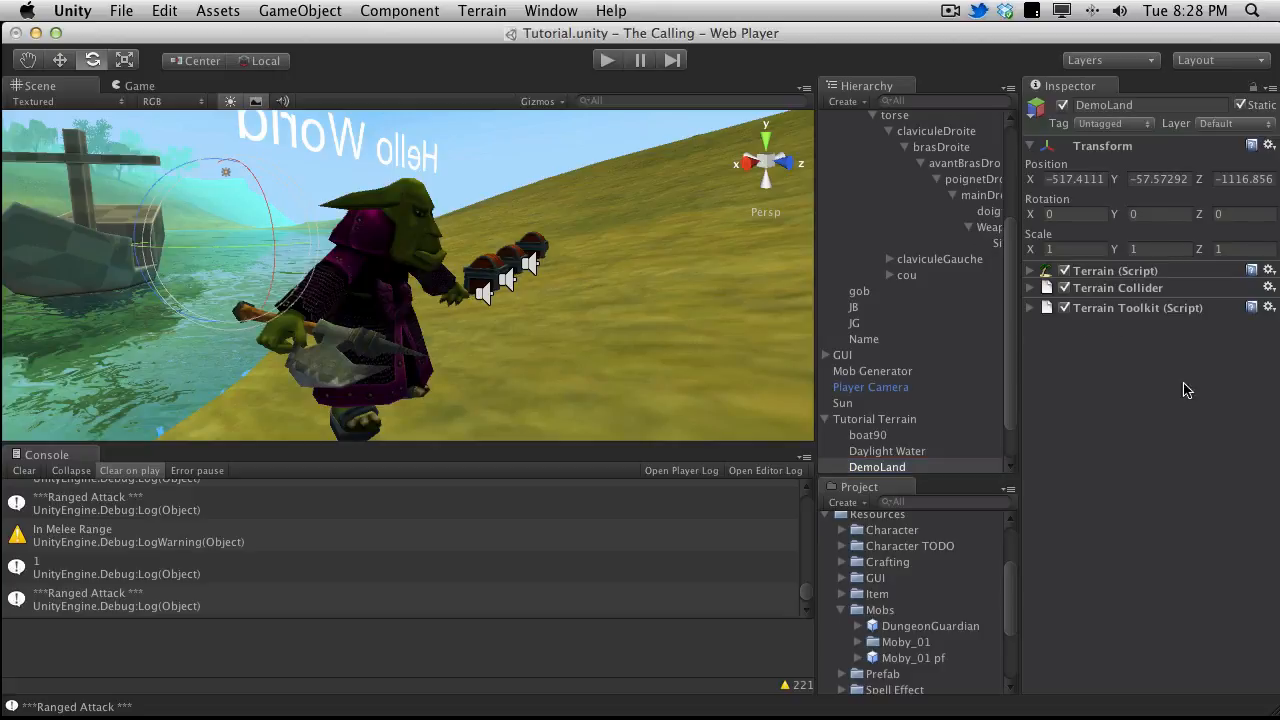
mouse_move(923, 542)
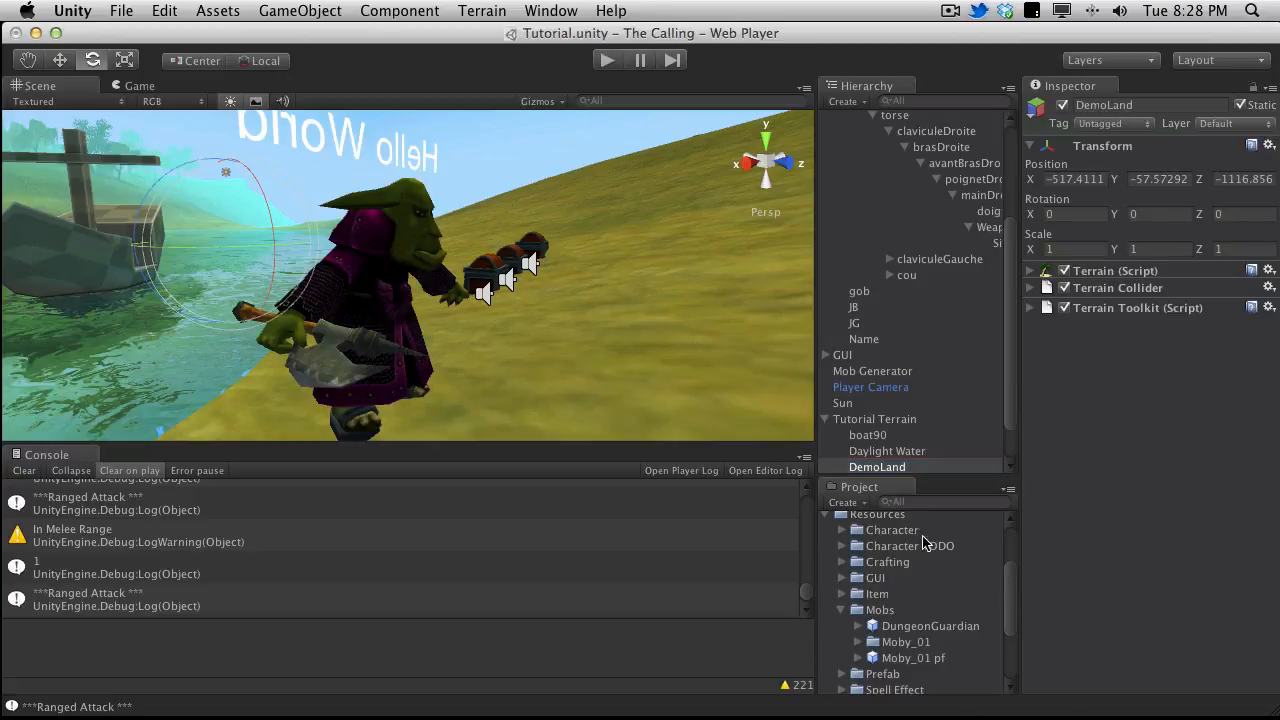
left_click(990, 227)
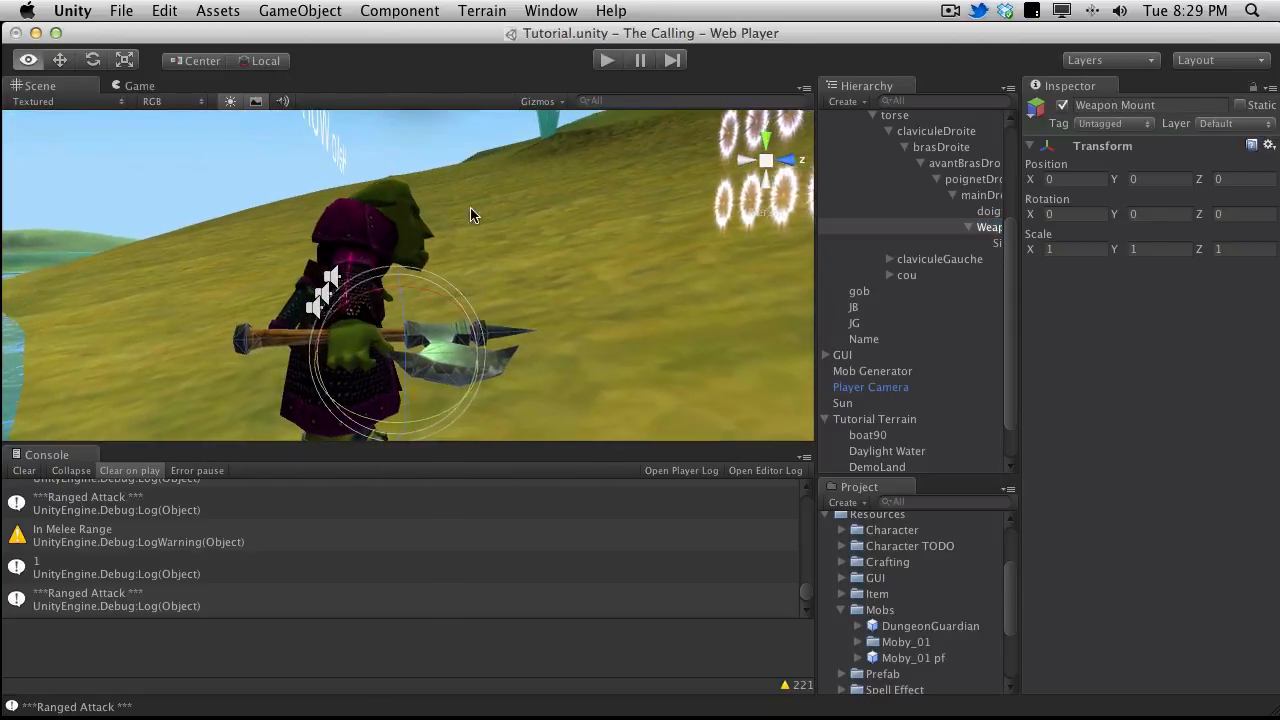
Move the Weapon Mount into the hand grip, then select the DungeonGuardian root
left_click(59, 60)
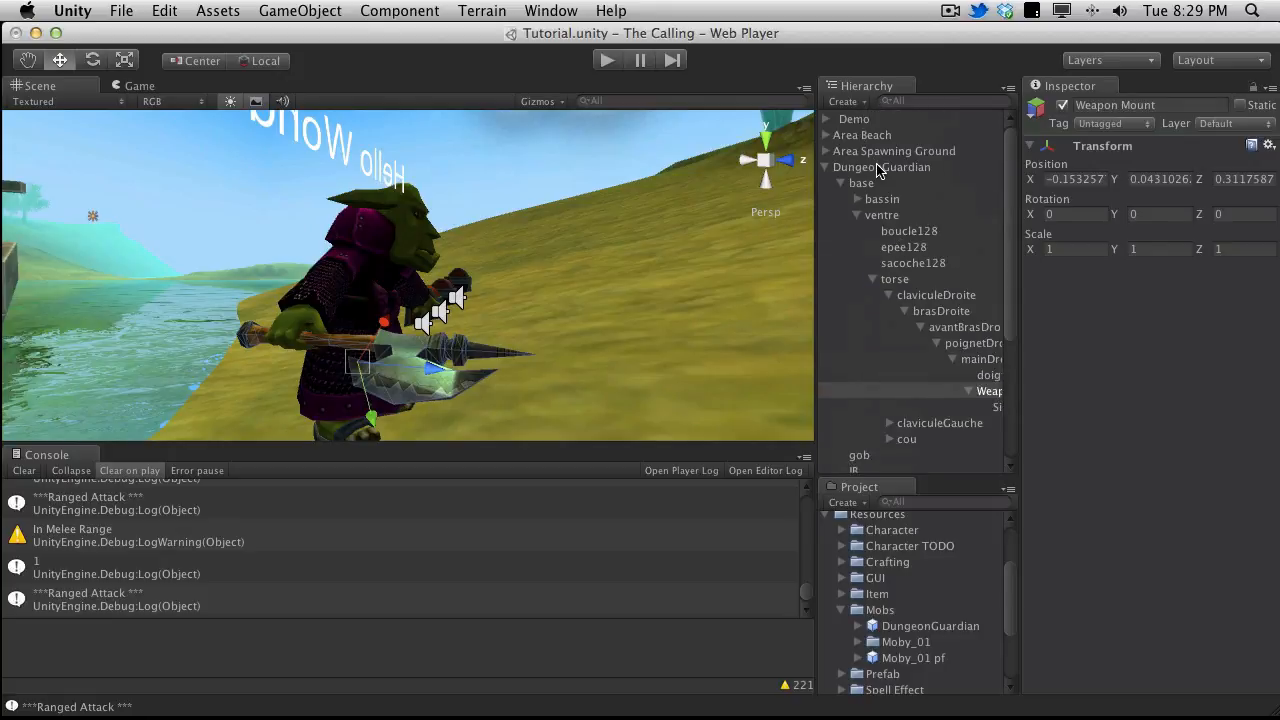
left_click(881, 167)
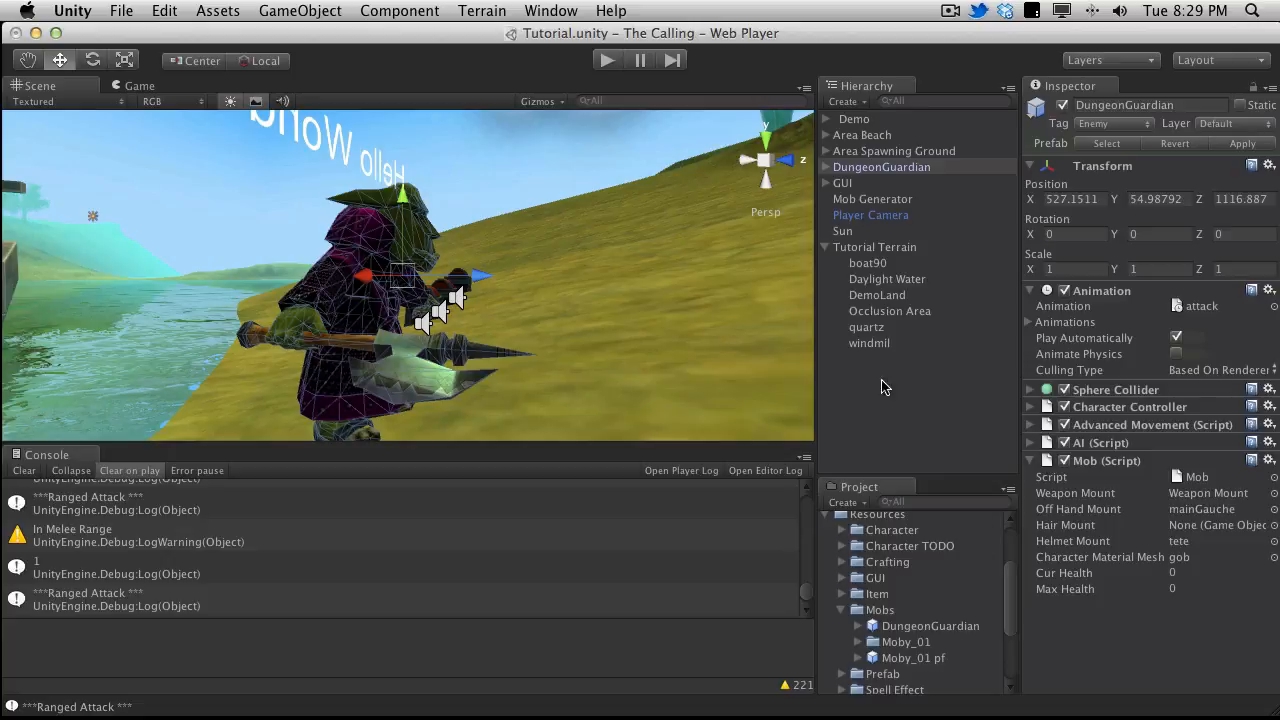
left_click(881, 166)
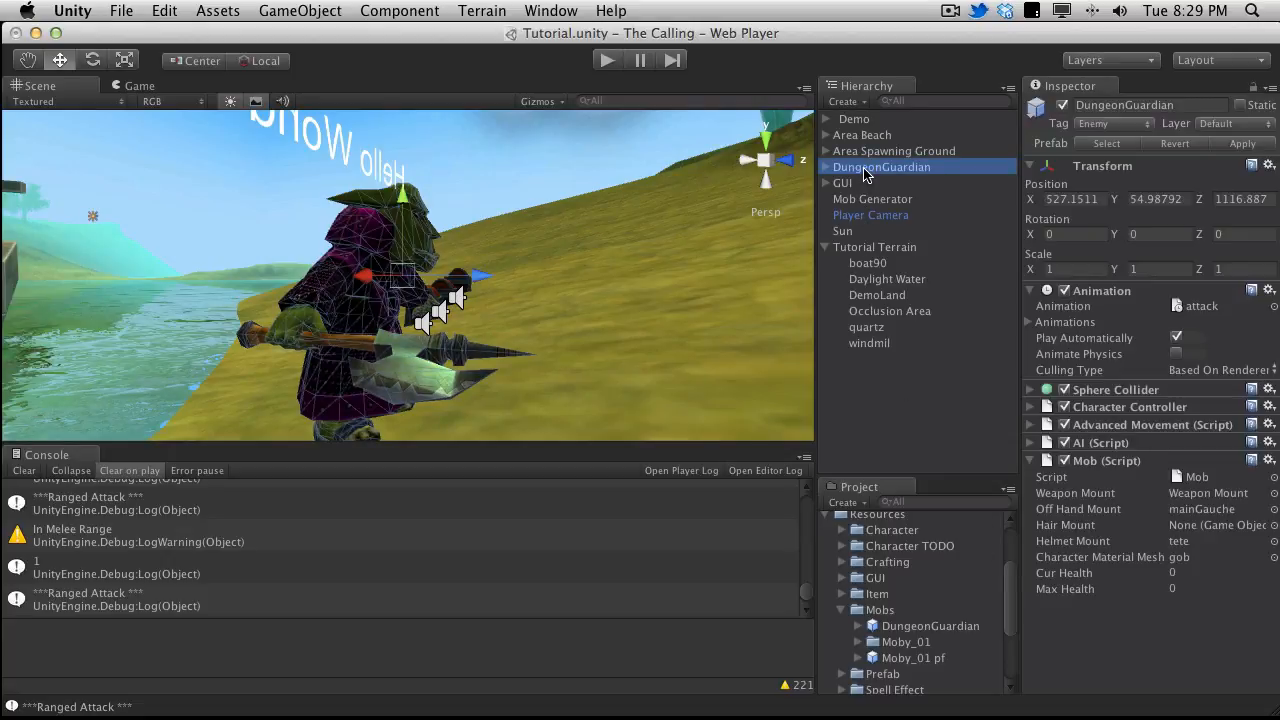
left_click(607, 60)
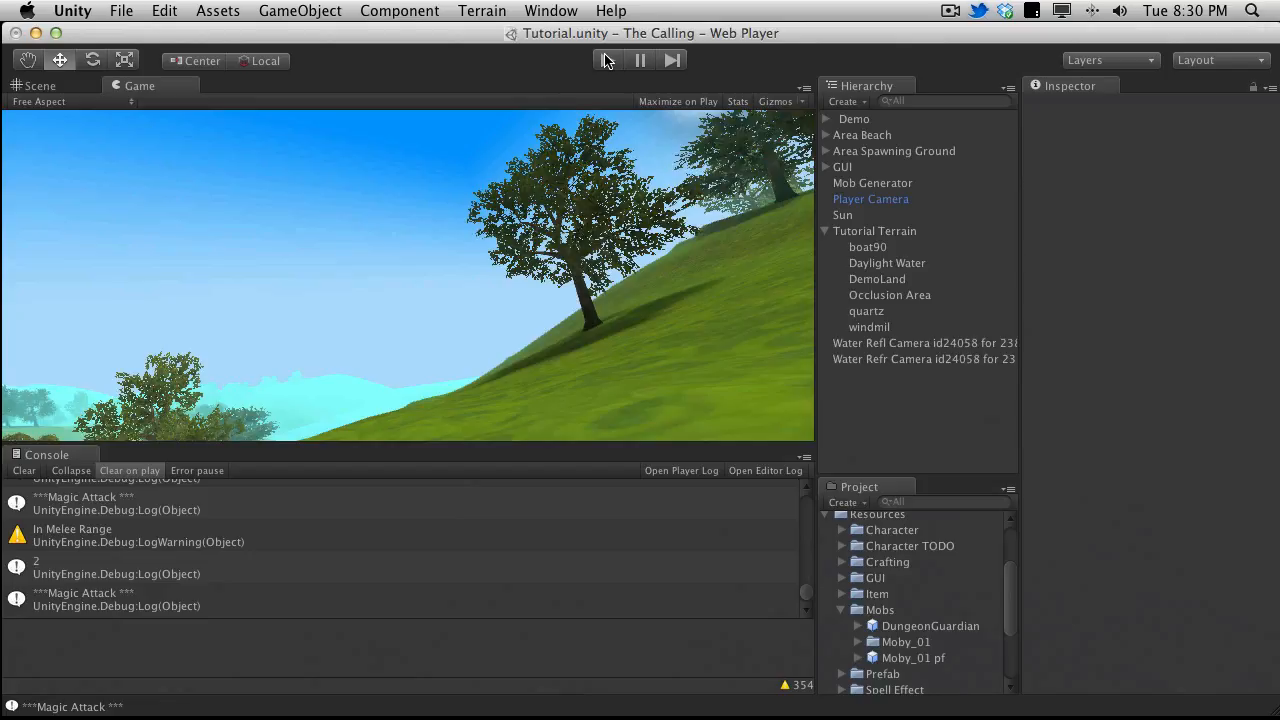
left_click(40, 85)
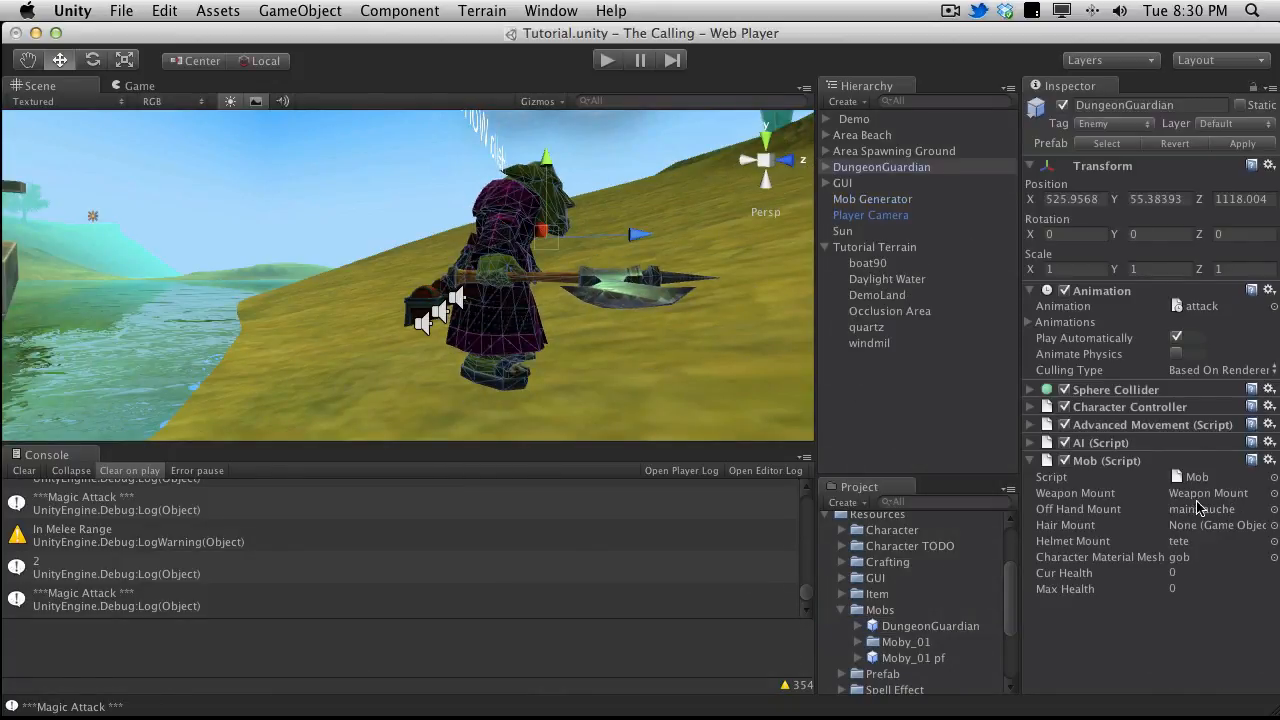
Ping Weapon Mount from the Mob script's weapon slot and play the scene again
left_click(826, 167)
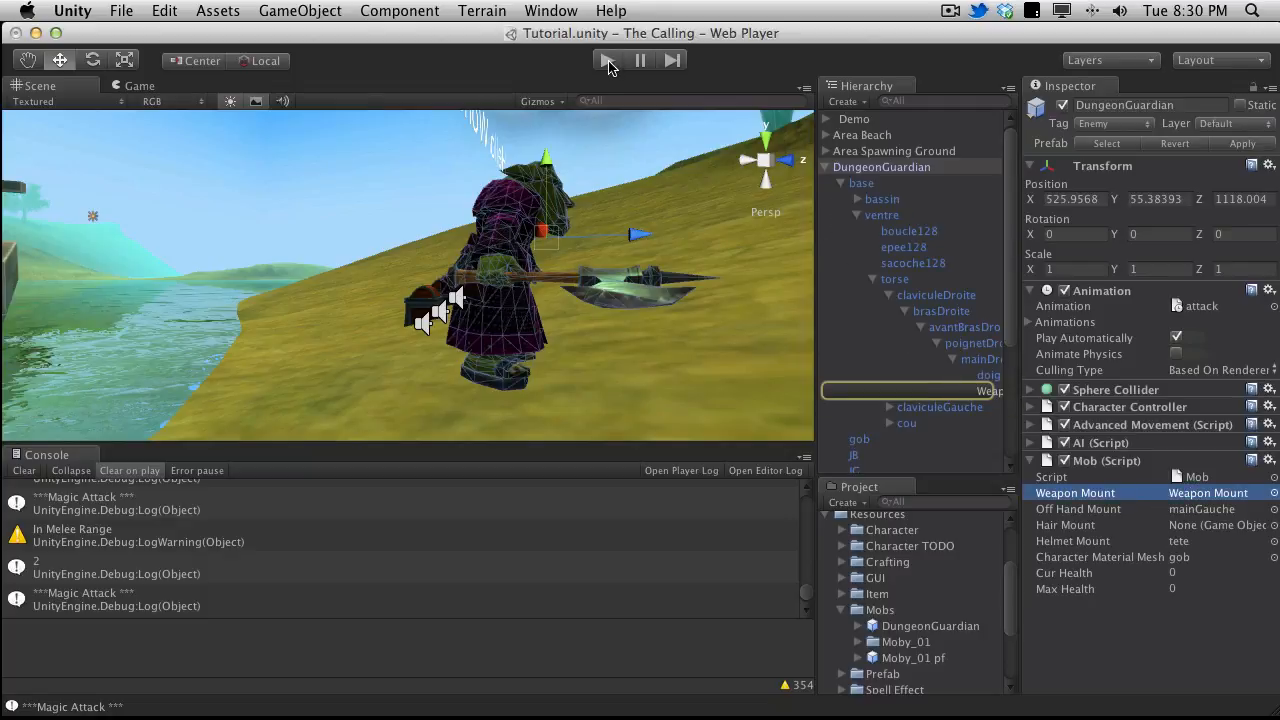
left_click(845, 167)
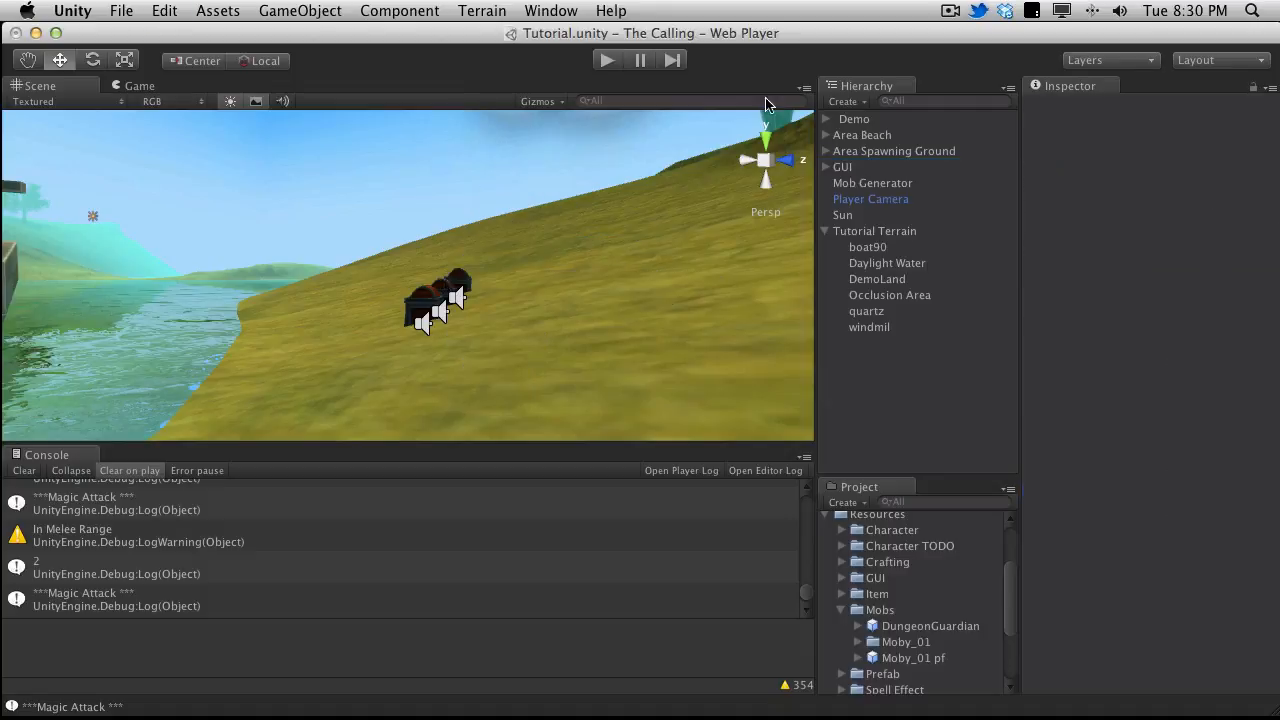
left_click(607, 60)
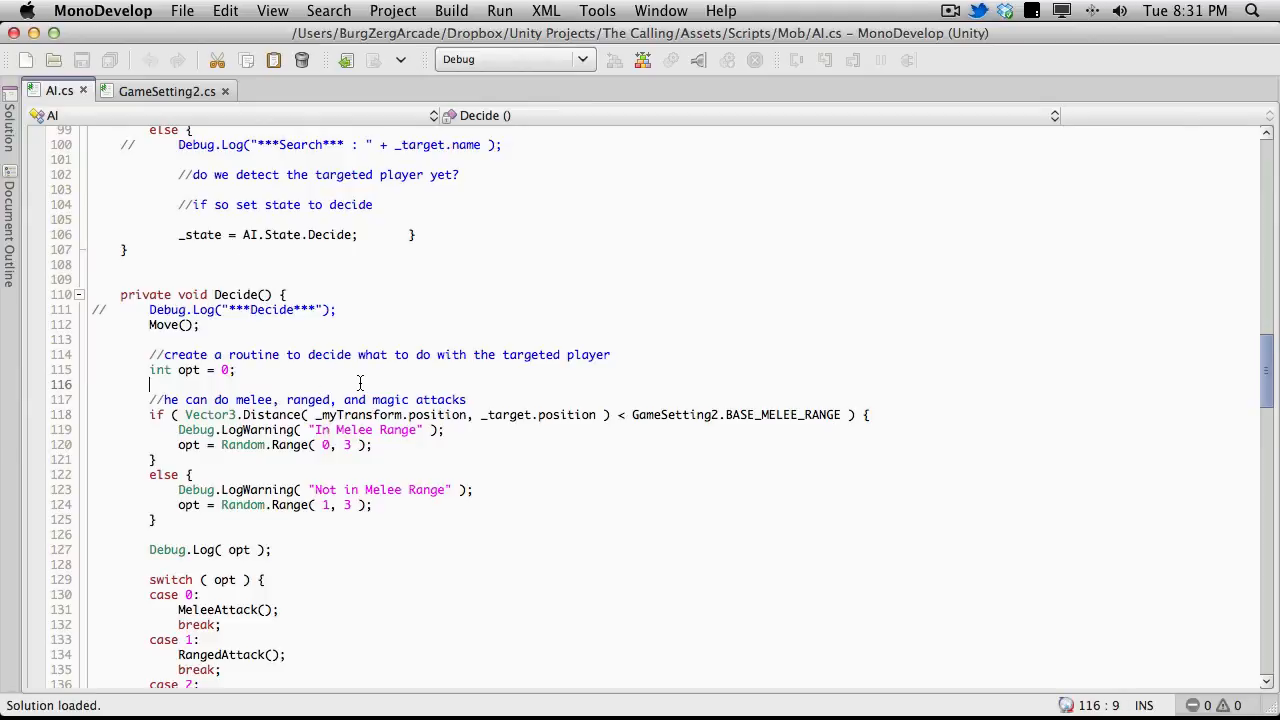
On line 116 of Decide(), start typing 'if(_tar' to check _target
scroll("down", 3)
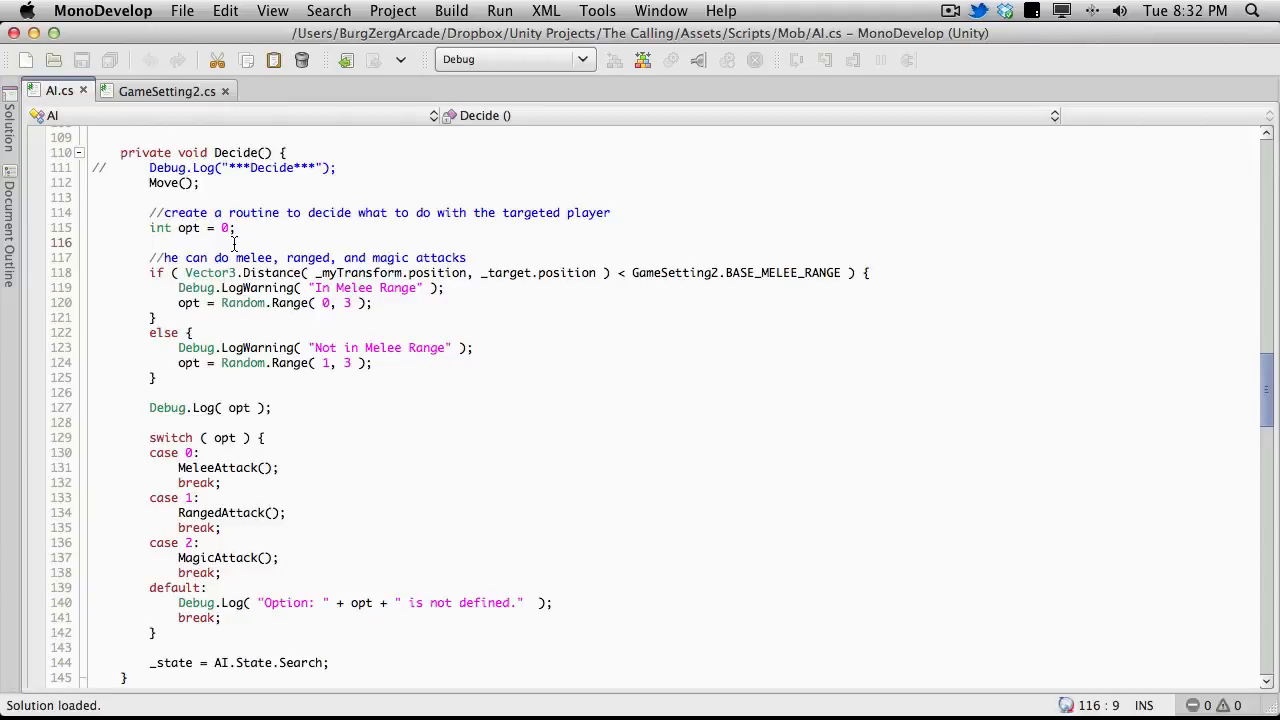
type("if (")
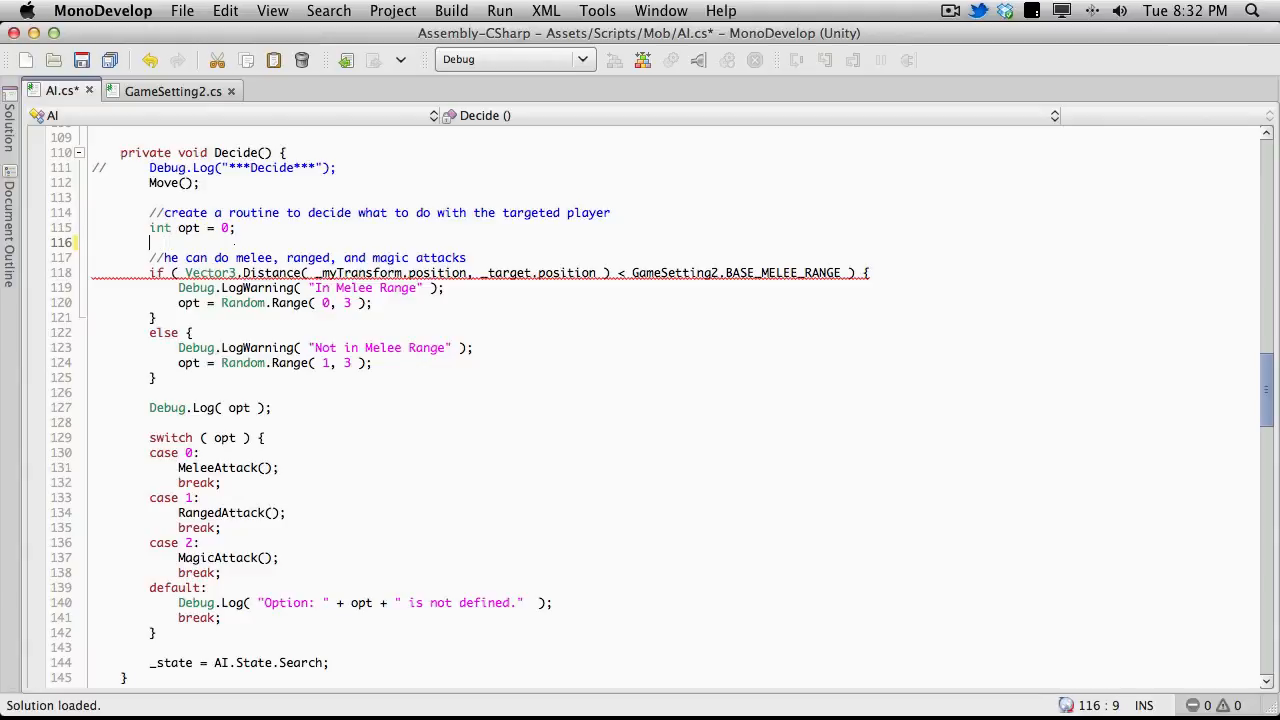
type("if(")
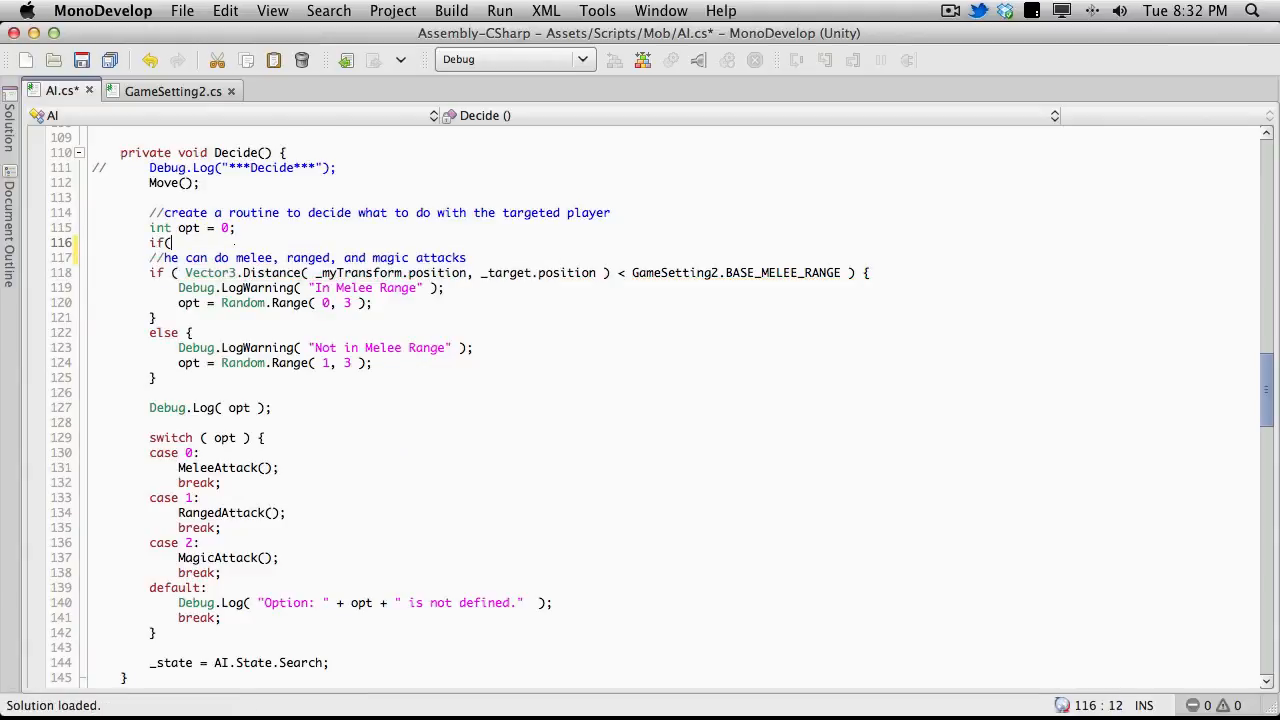
type("_tar")
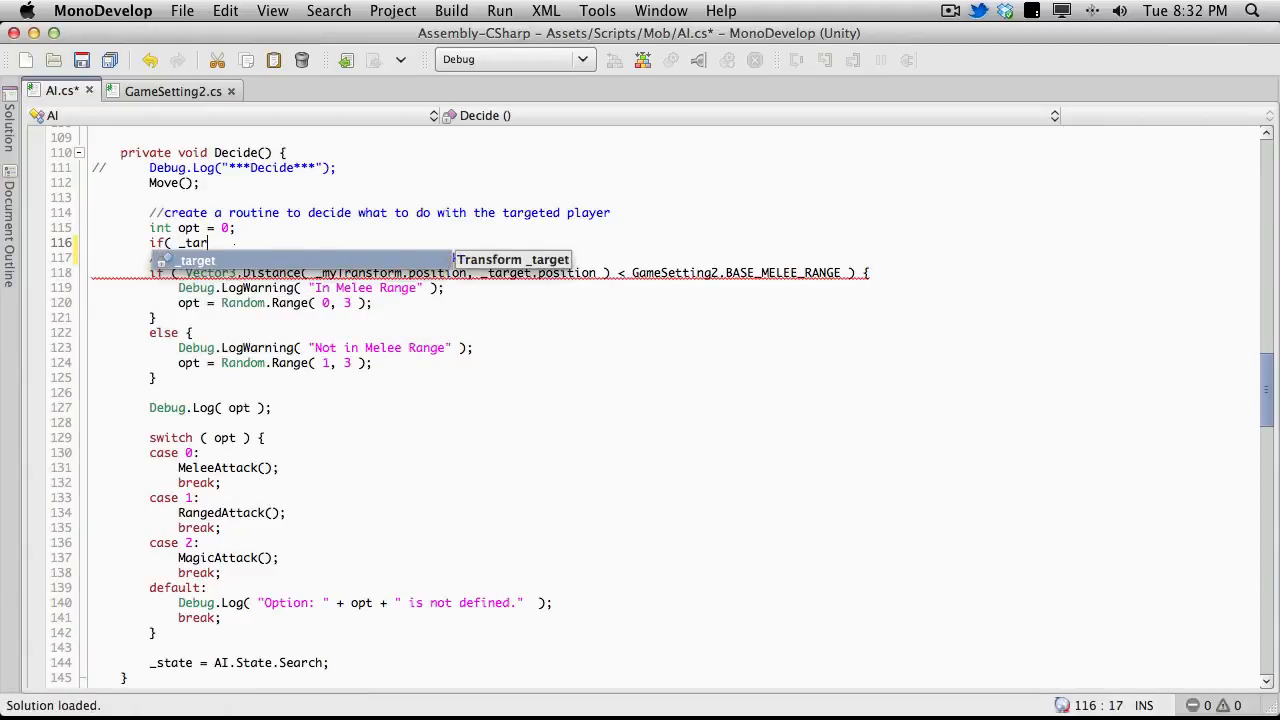